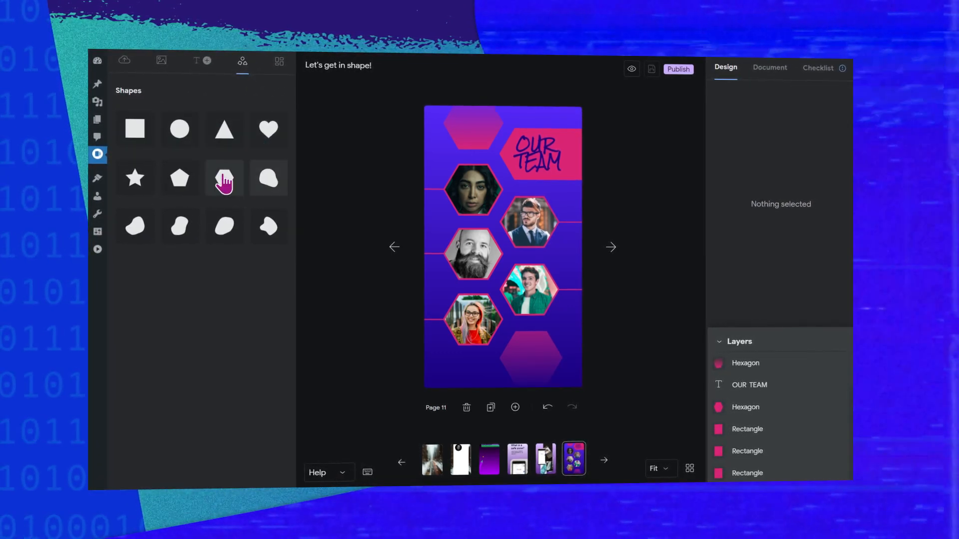
mouse_move(362, 192)
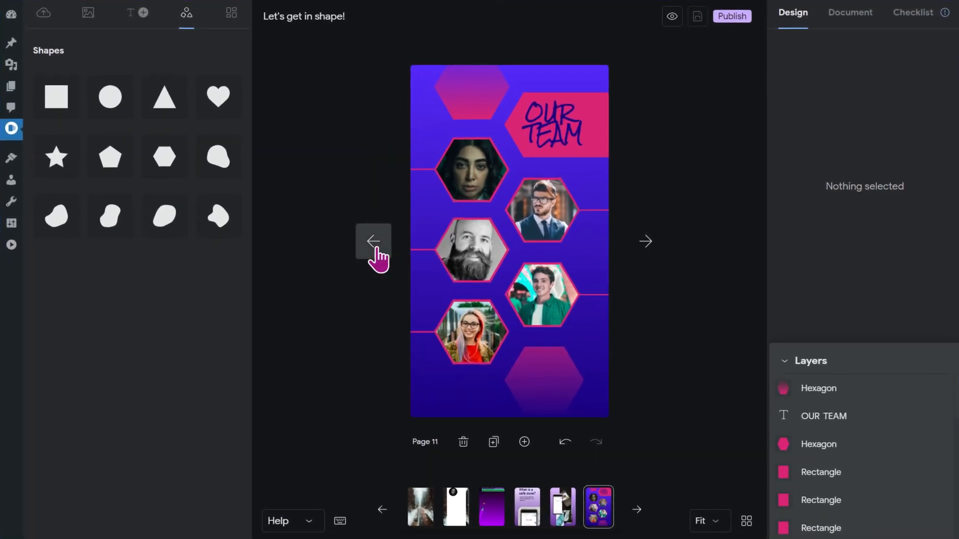
Step: Add a new blank page 13 to the end of the story
click(524, 442)
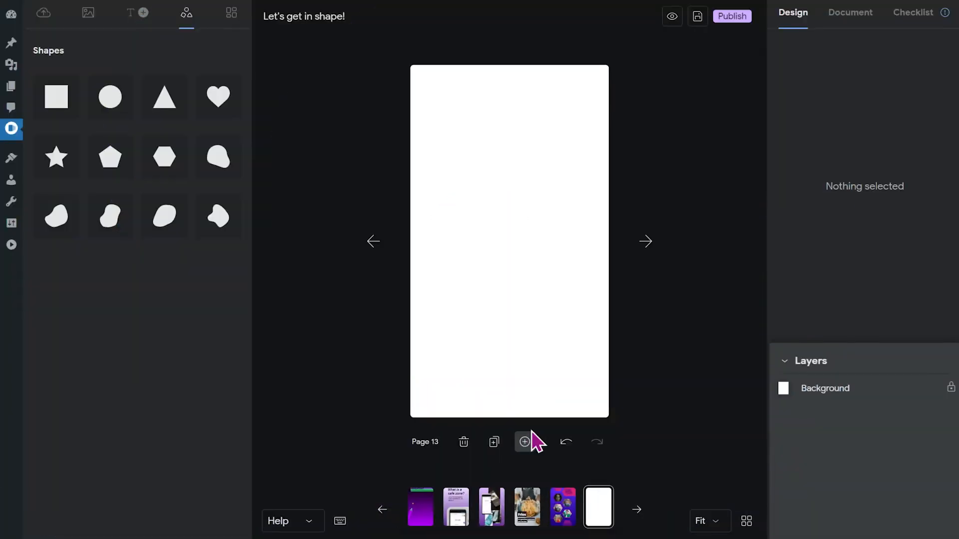
Step: Fill the page background with the purple-to-deep-blue gradient from the story's saved colors
click(508, 306)
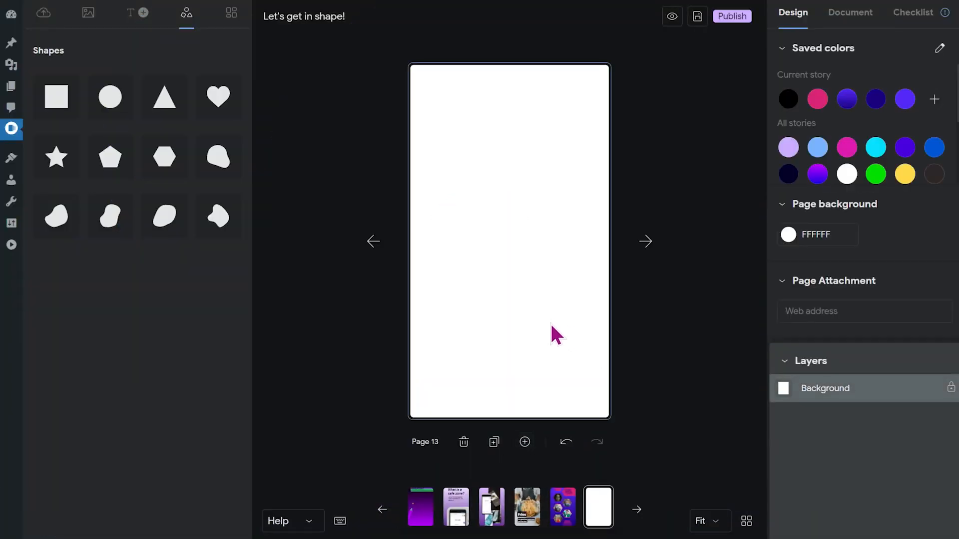
mouse_move(509, 190)
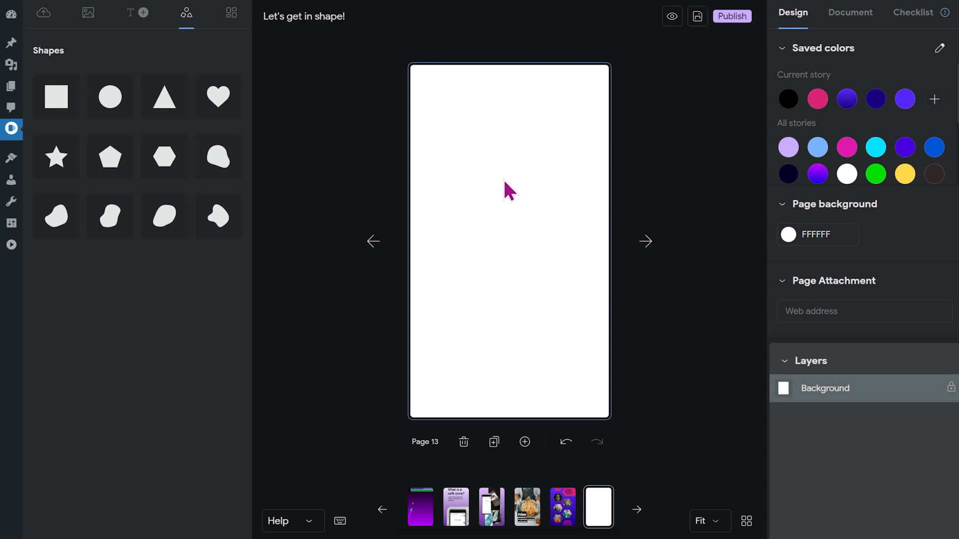
mouse_move(810, 113)
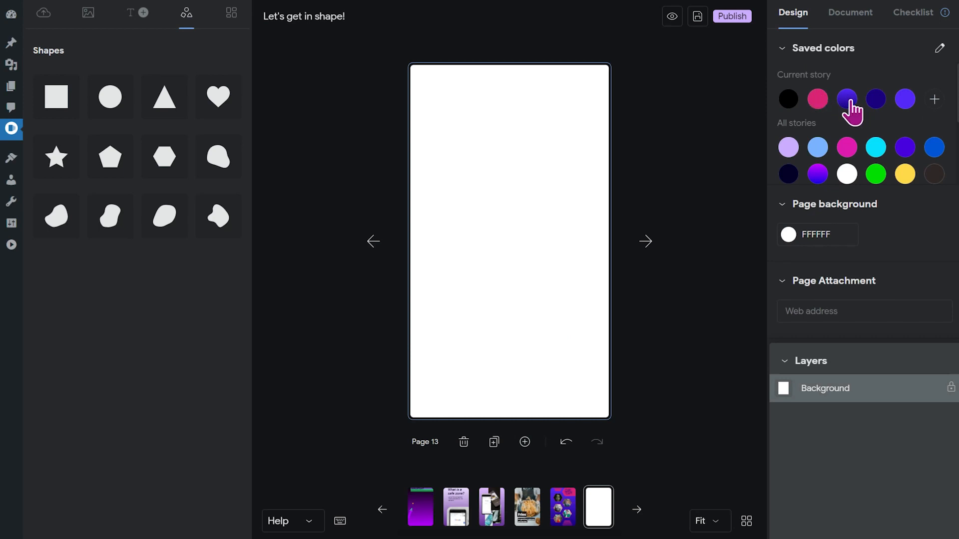
click(846, 99)
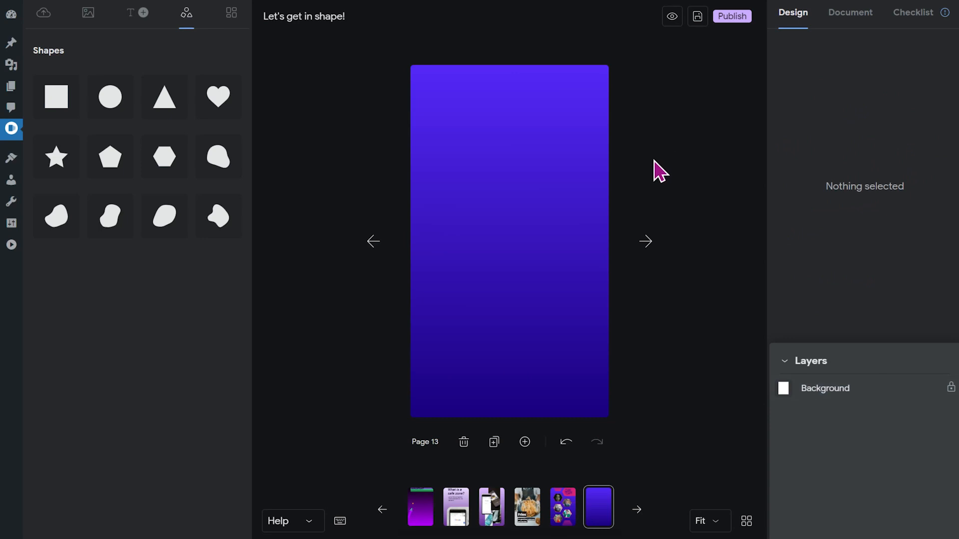
mouse_move(657, 169)
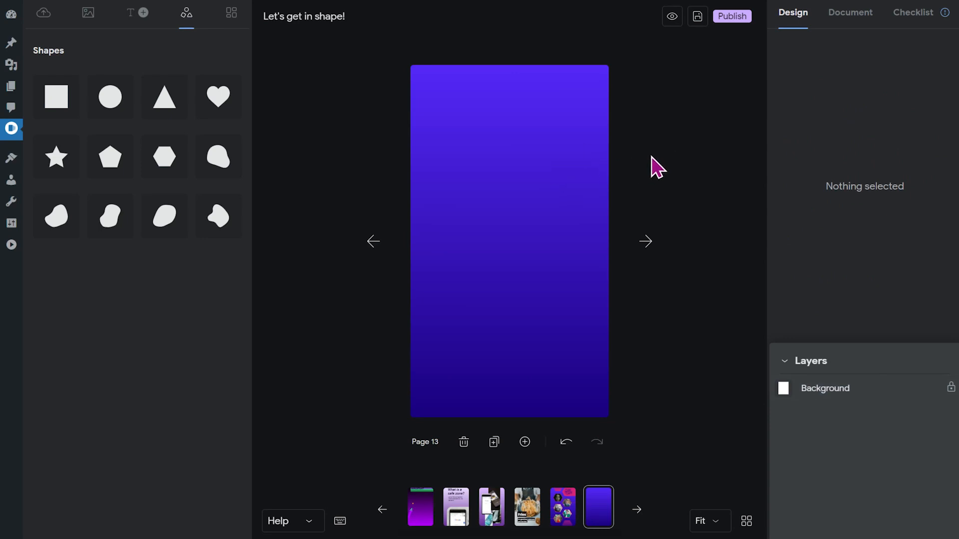
mouse_move(552, 198)
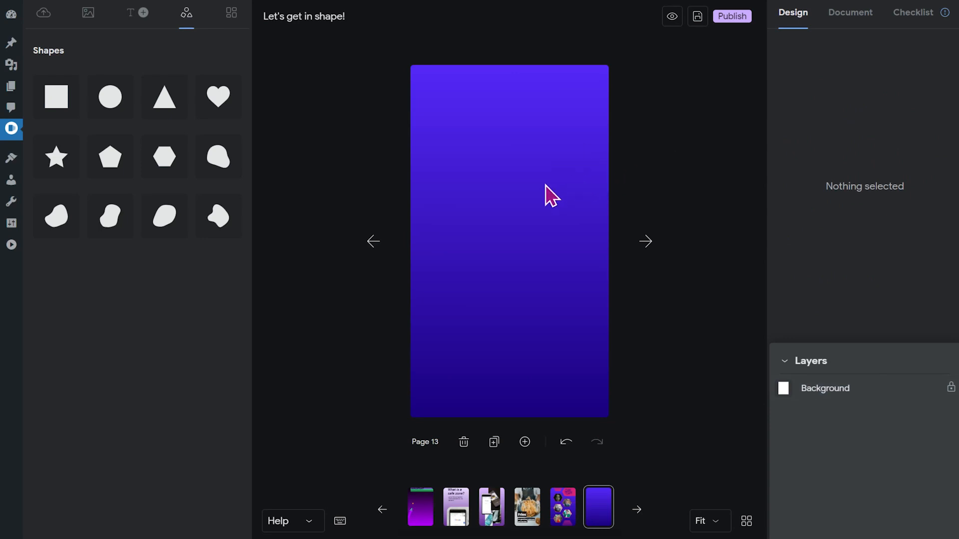
mouse_move(294, 105)
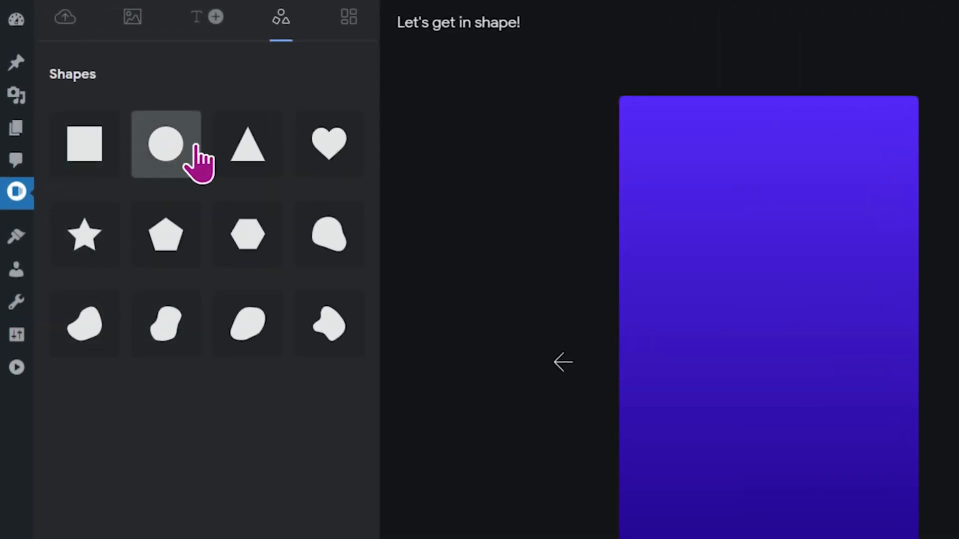
mouse_move(297, 135)
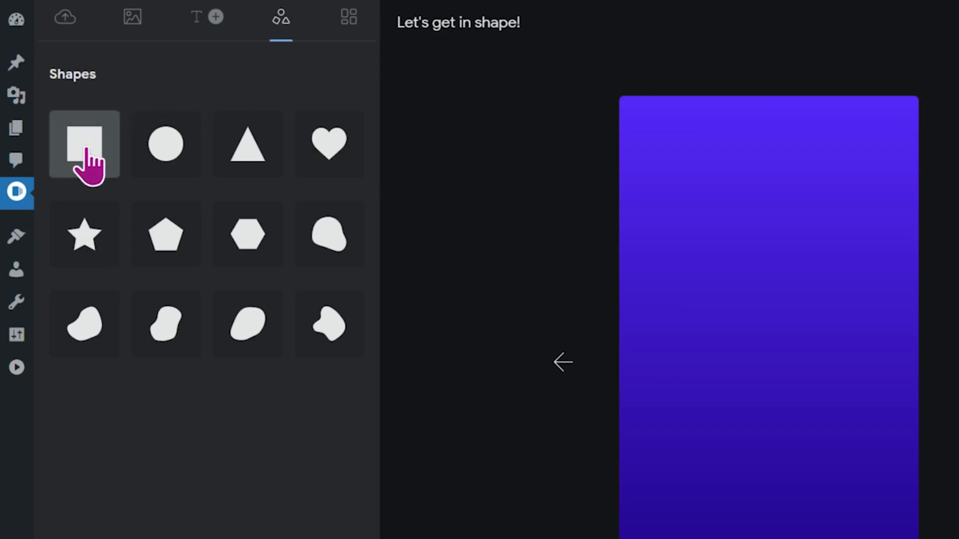
Step: Insert a square shape, set its width to 100 and stretch it into a wide flat bar near the top
click(84, 144)
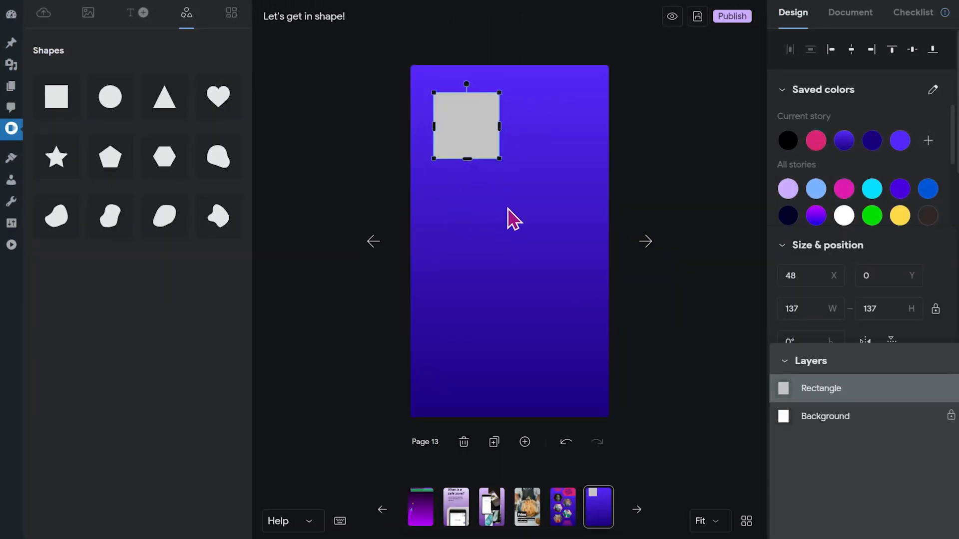
mouse_move(458, 141)
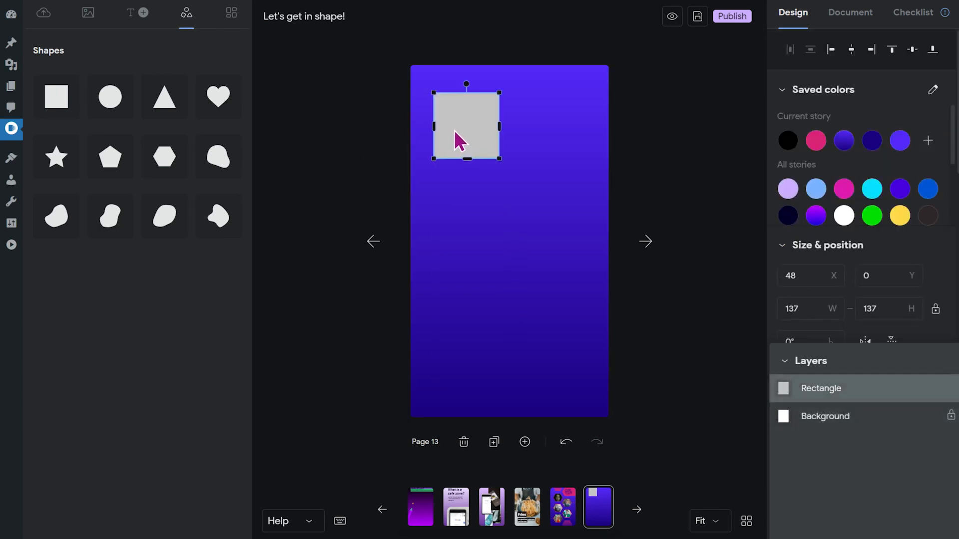
click(521, 166)
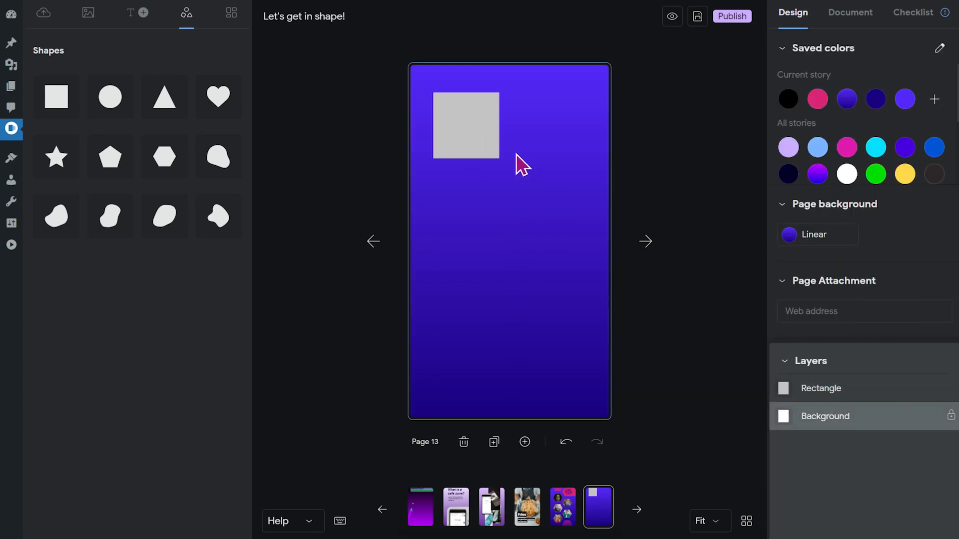
mouse_move(484, 155)
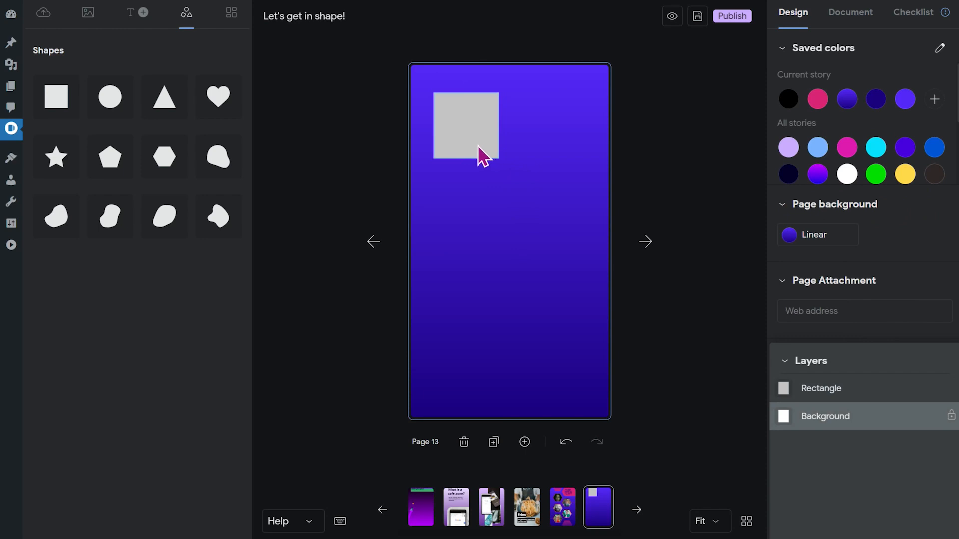
click(466, 126)
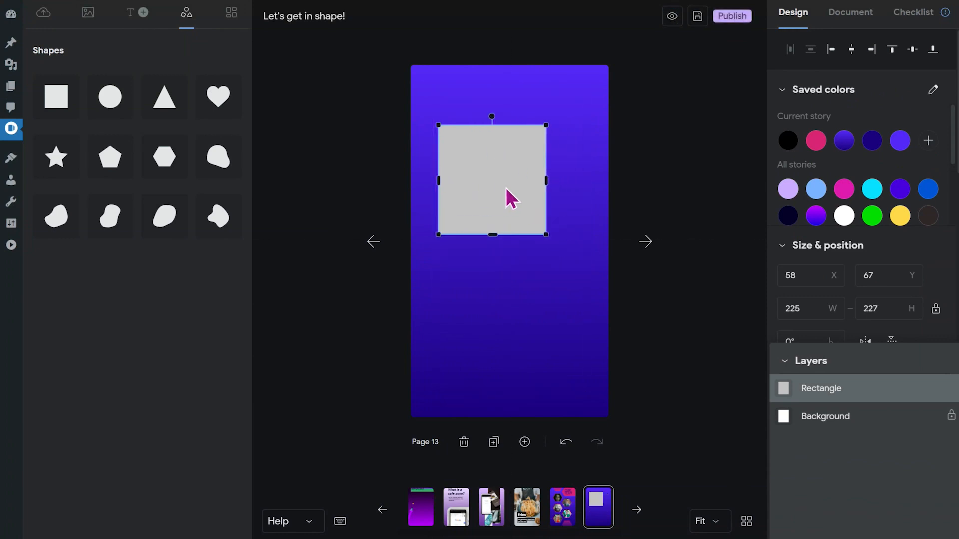
scroll(down, 3)
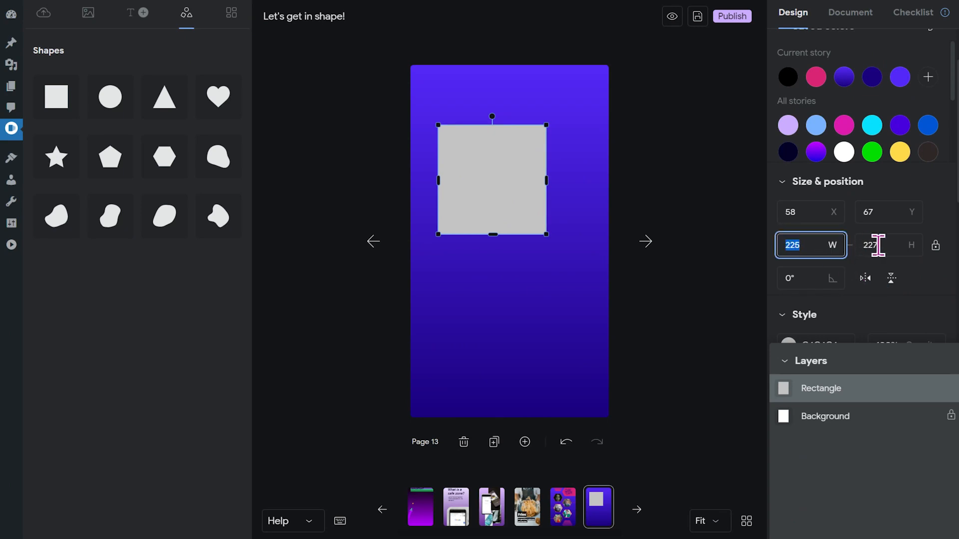
text(100)
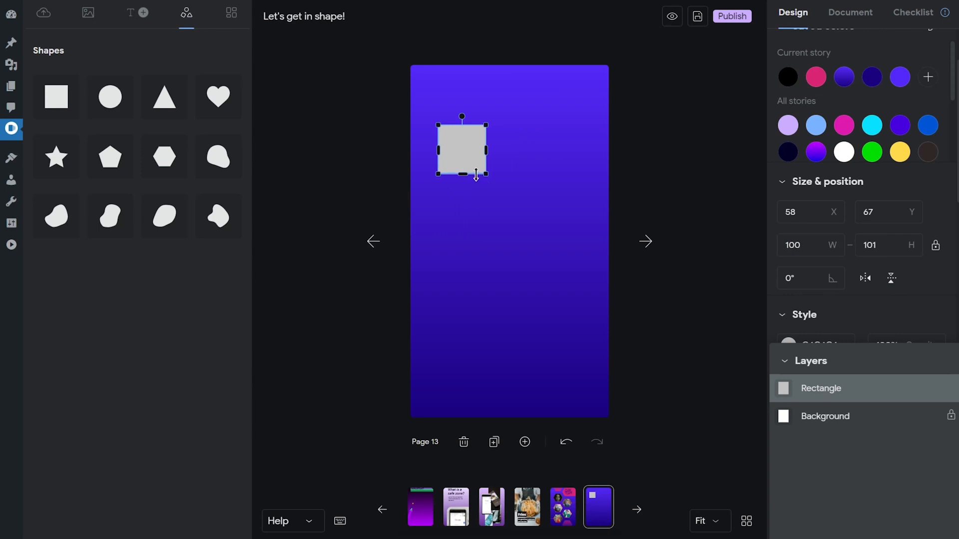
mouse_move(667, 216)
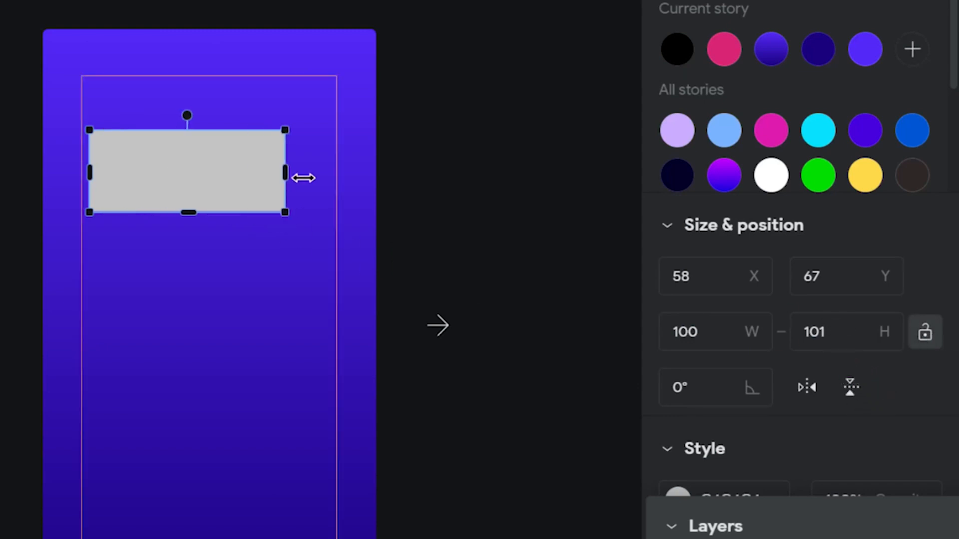
drag(284, 170, 340, 158)
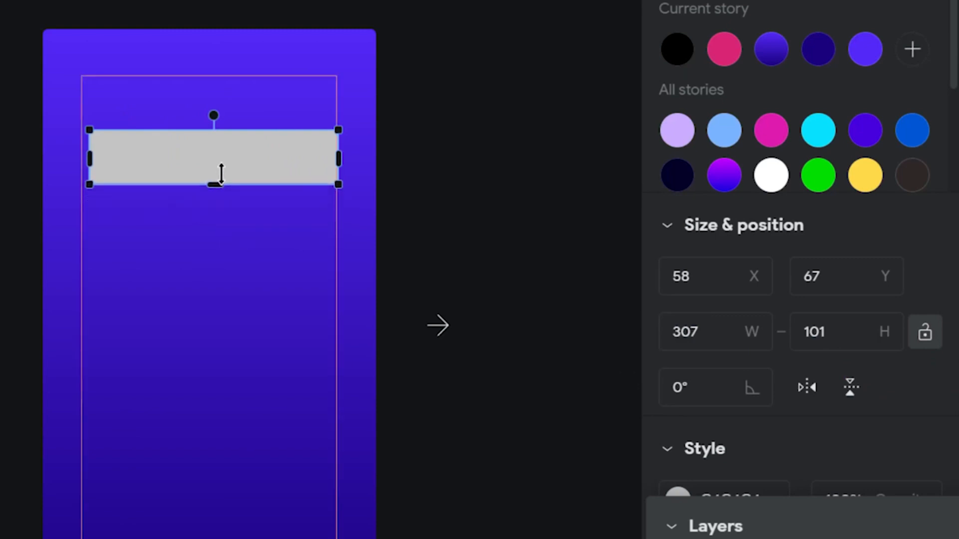
drag(214, 184, 214, 147)
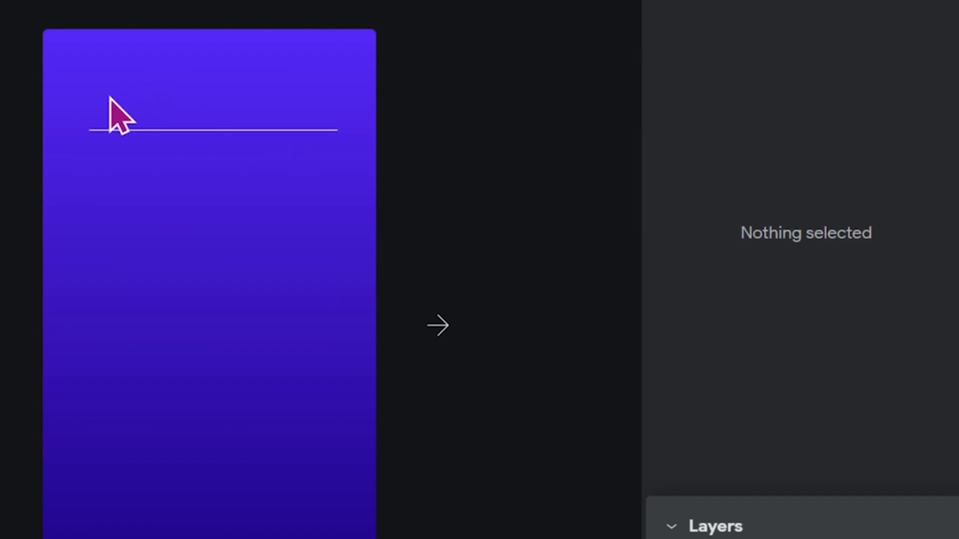
Step: Set the bar's height to 4 so it becomes a thin grey horizontal line
click(213, 130)
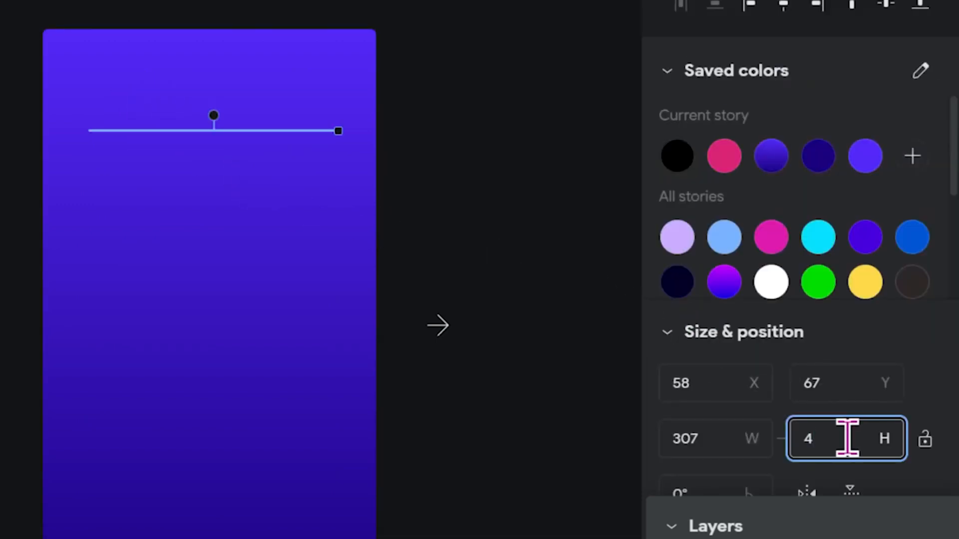
click(276, 239)
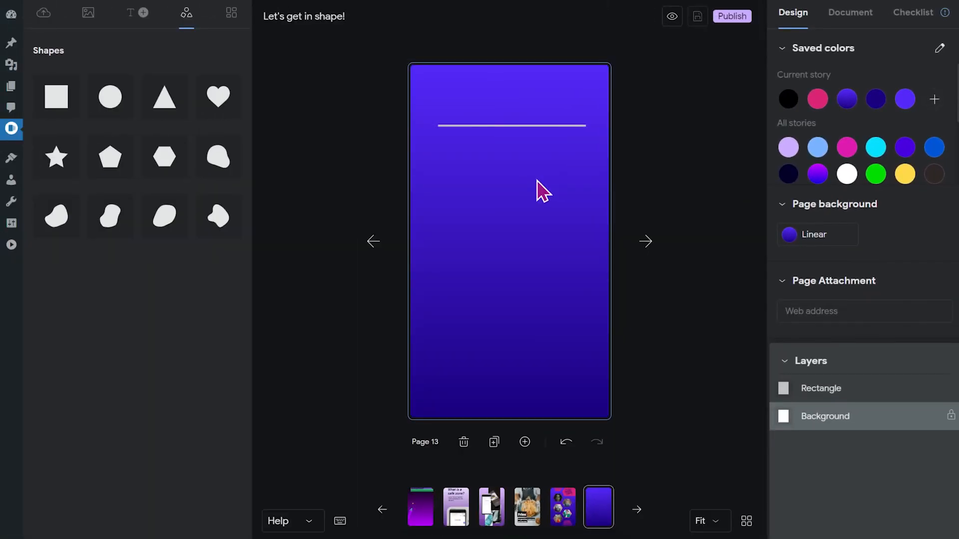
mouse_move(590, 178)
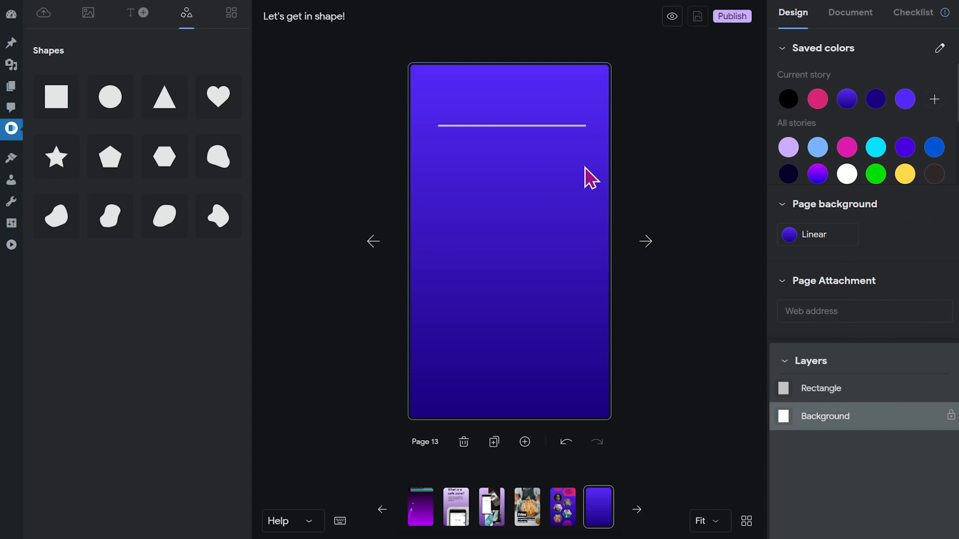
mouse_move(590, 171)
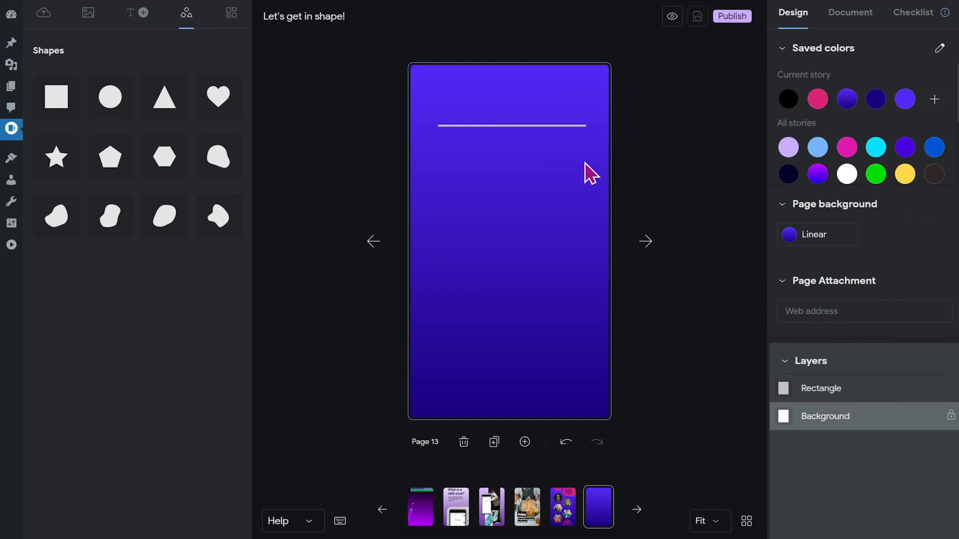
click(419, 202)
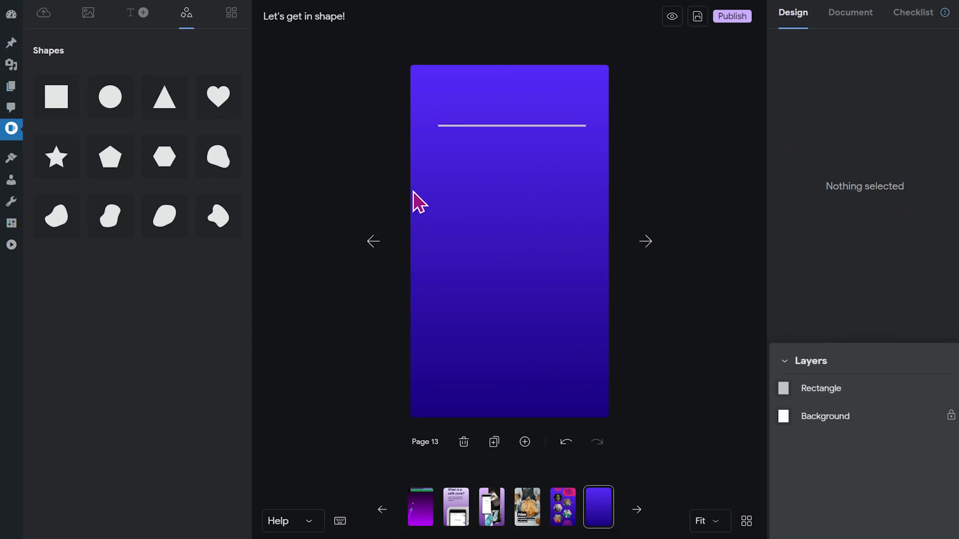
mouse_move(164, 157)
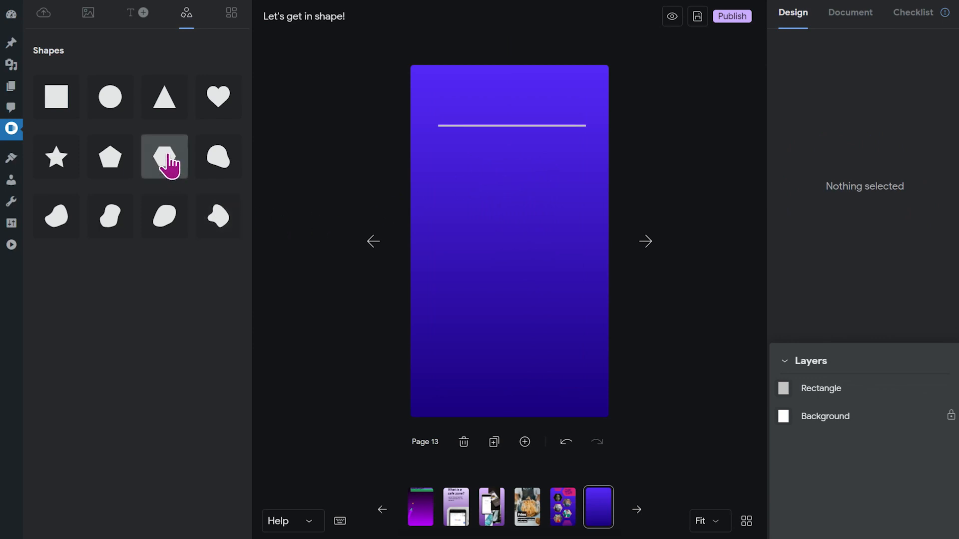
Step: Insert a hexagon at the line's left end and fill it with the story's saved pink
click(164, 157)
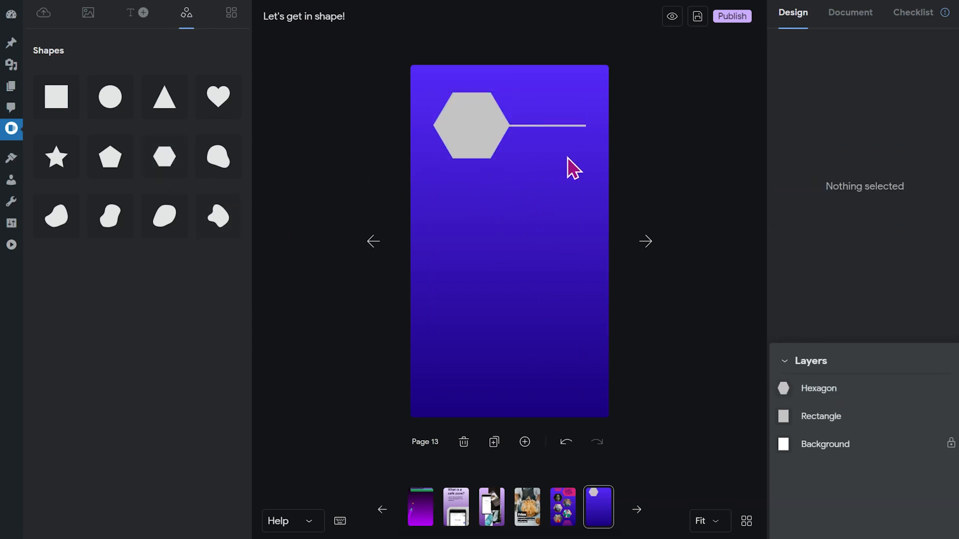
click(472, 126)
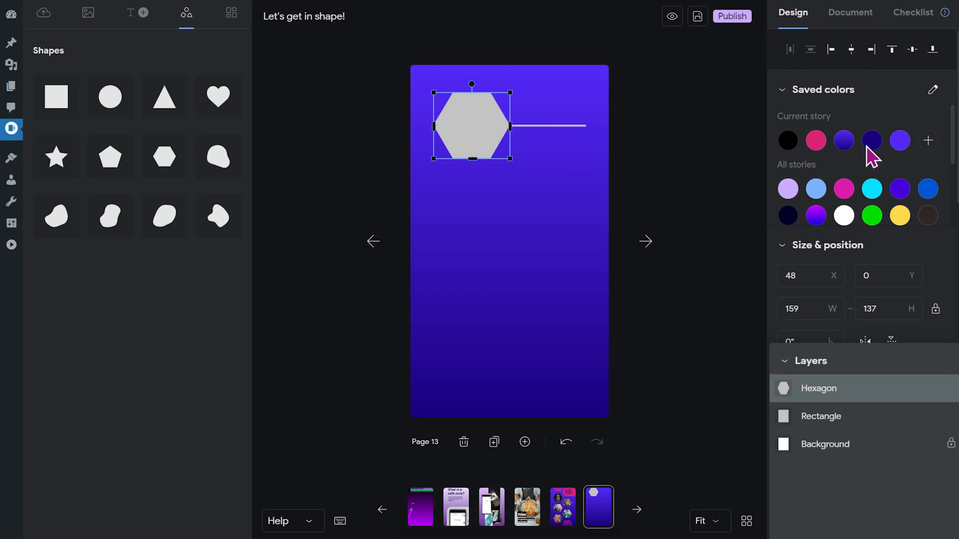
scroll(down, 3)
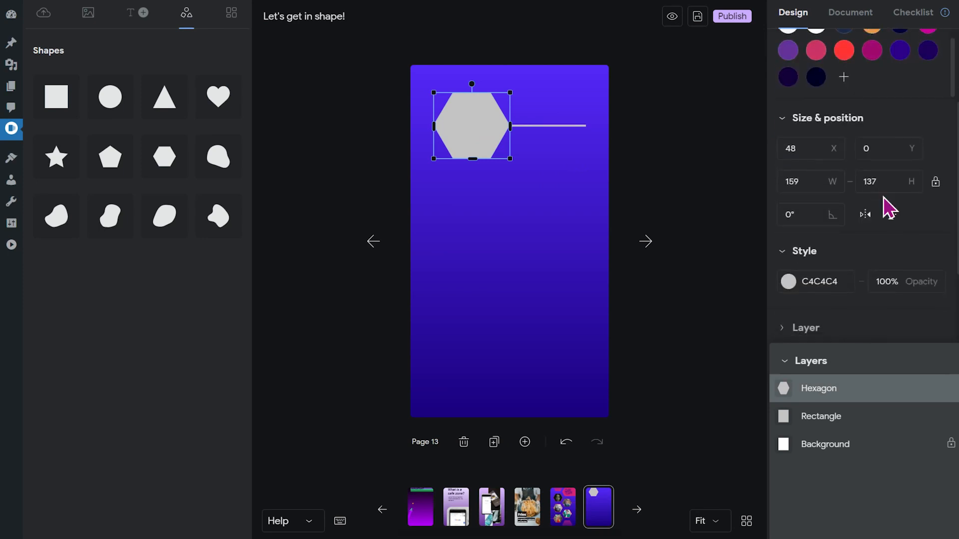
scroll(down, 3)
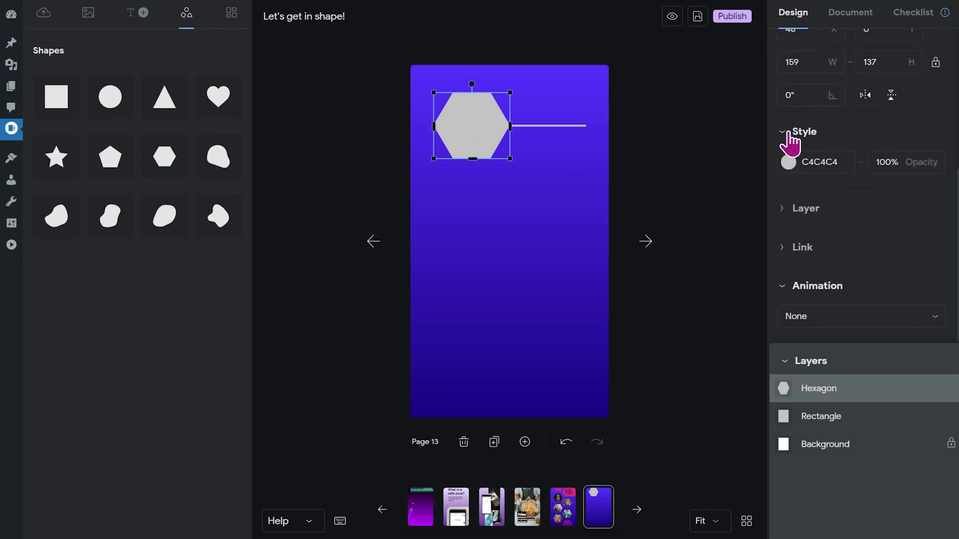
click(788, 161)
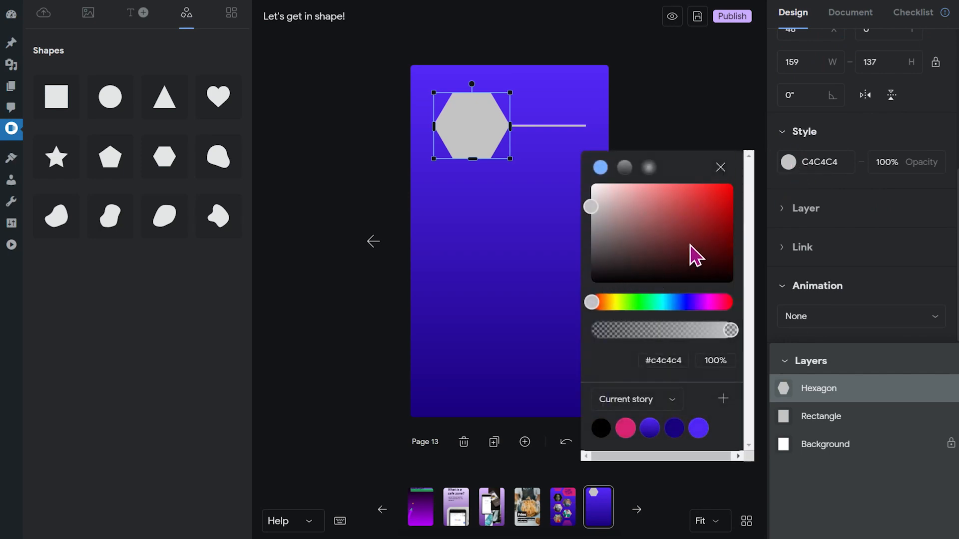
mouse_move(741, 259)
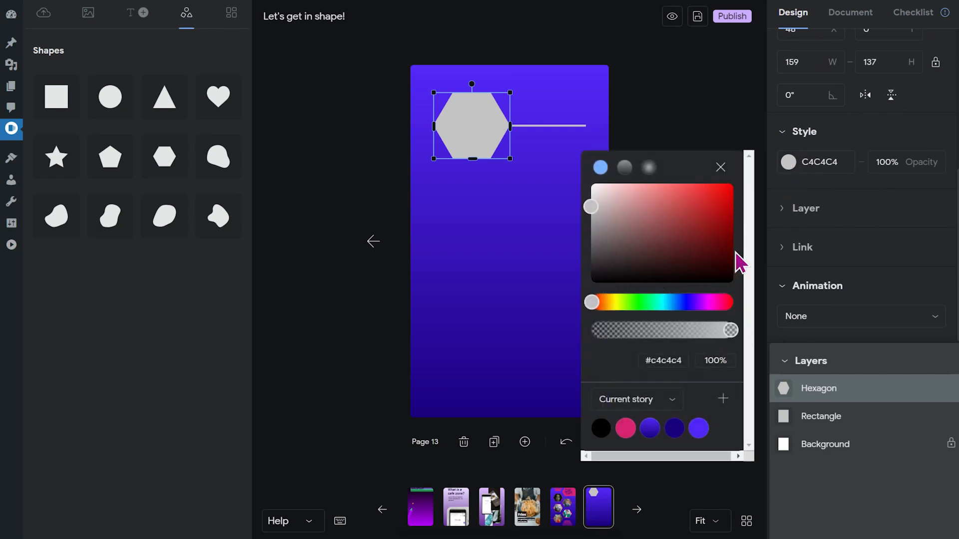
mouse_move(721, 239)
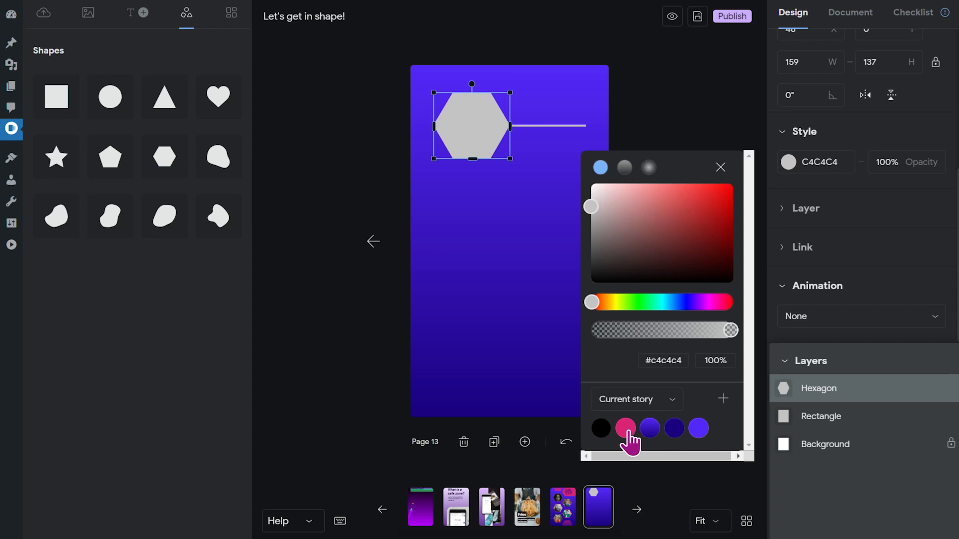
click(625, 429)
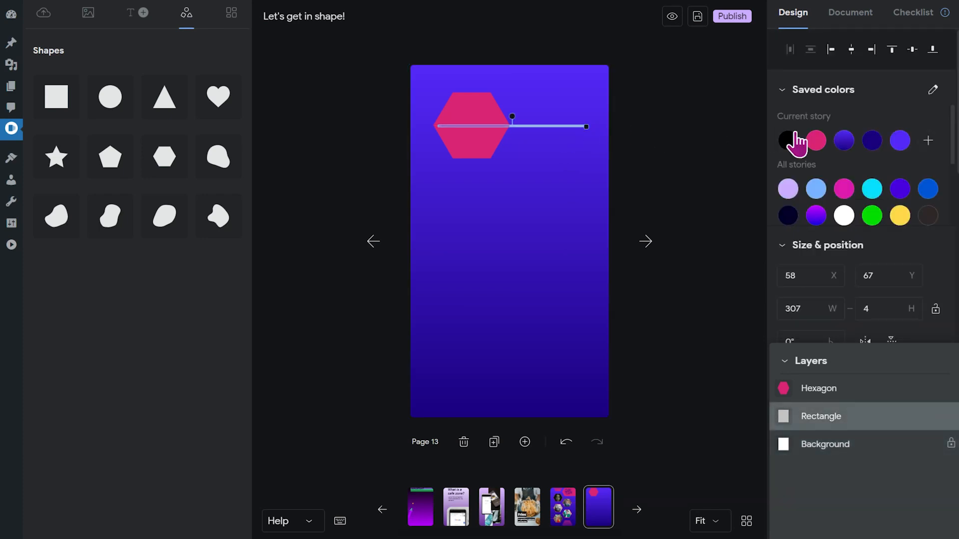
mouse_move(815, 140)
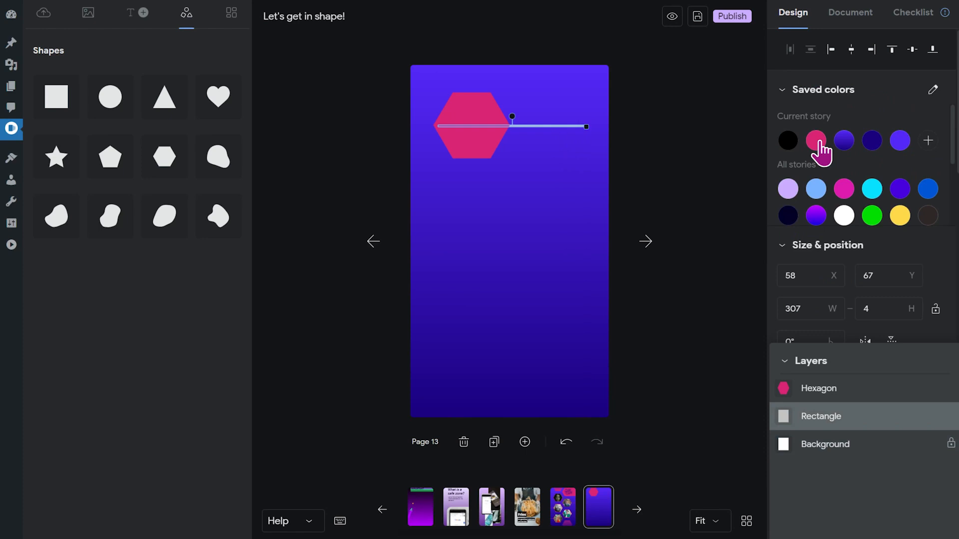
Step: Recolour the connecting line to the same pink
click(816, 140)
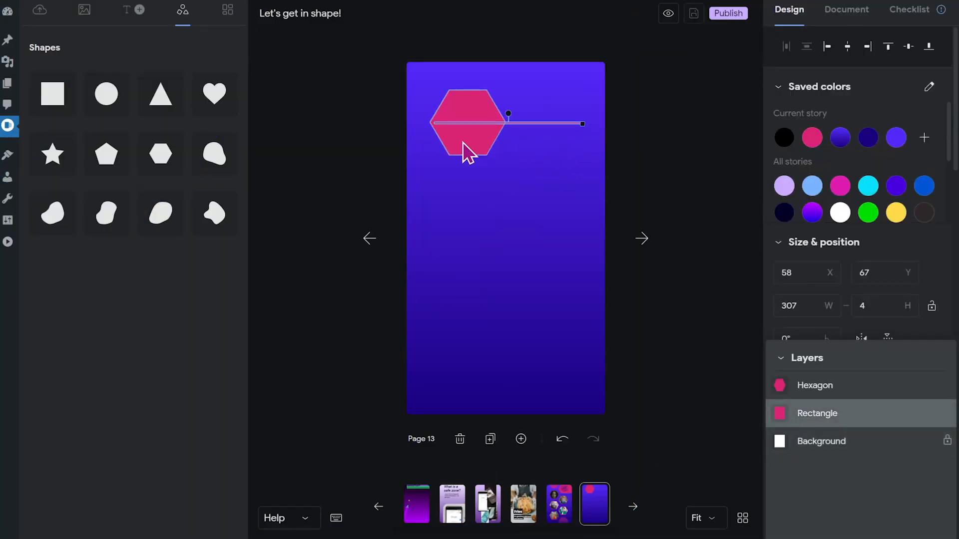
Step: Duplicate the pink hexagon, give it a pink-to-transparent linear gradient and place it at the page bottom
click(467, 122)
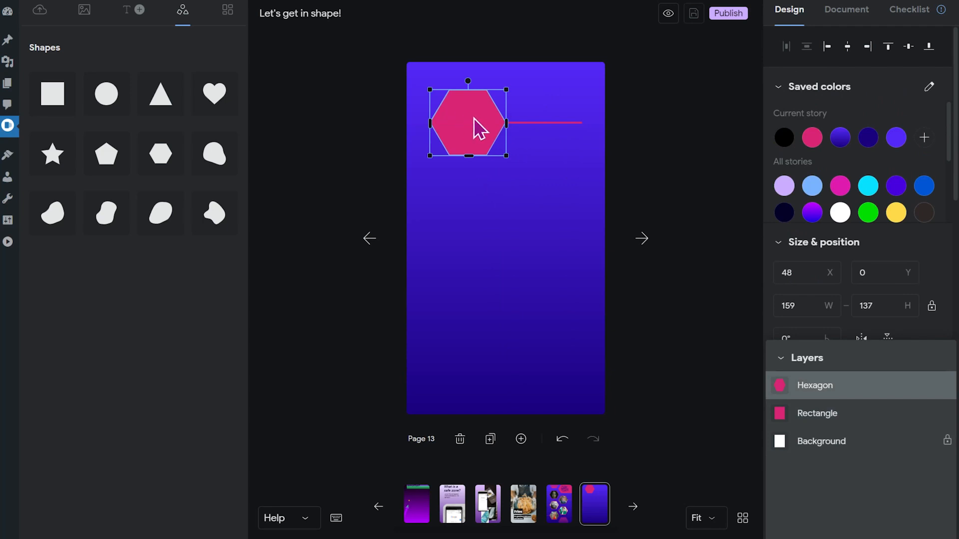
mouse_move(497, 140)
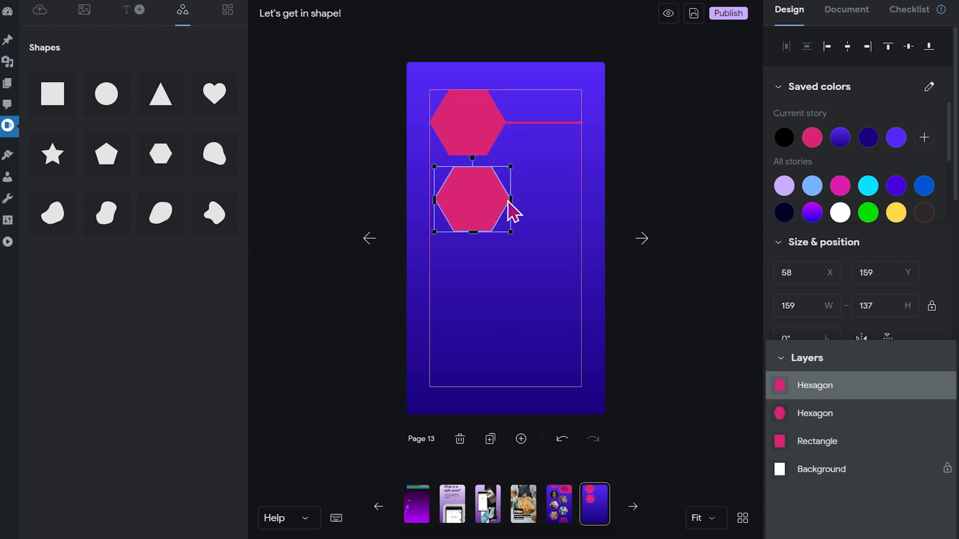
scroll(down, 3)
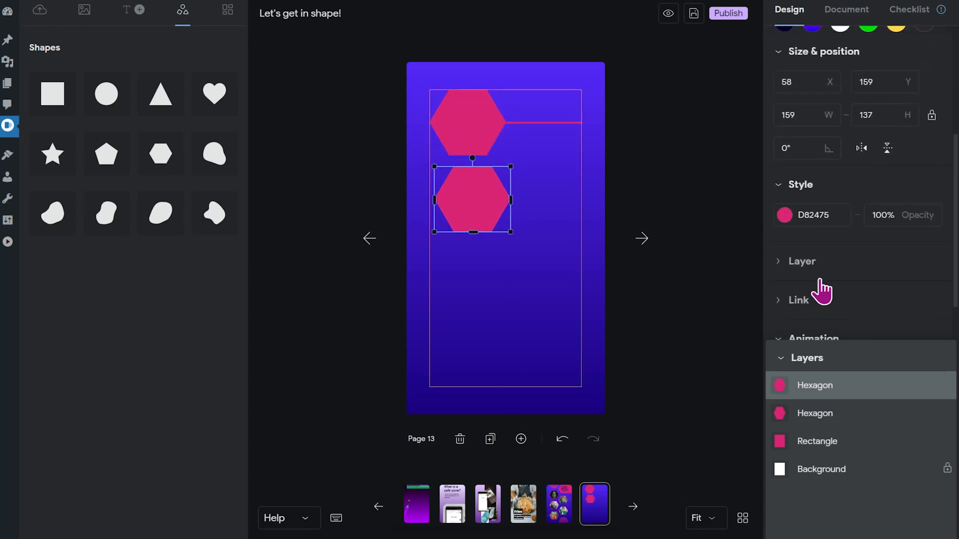
mouse_move(784, 215)
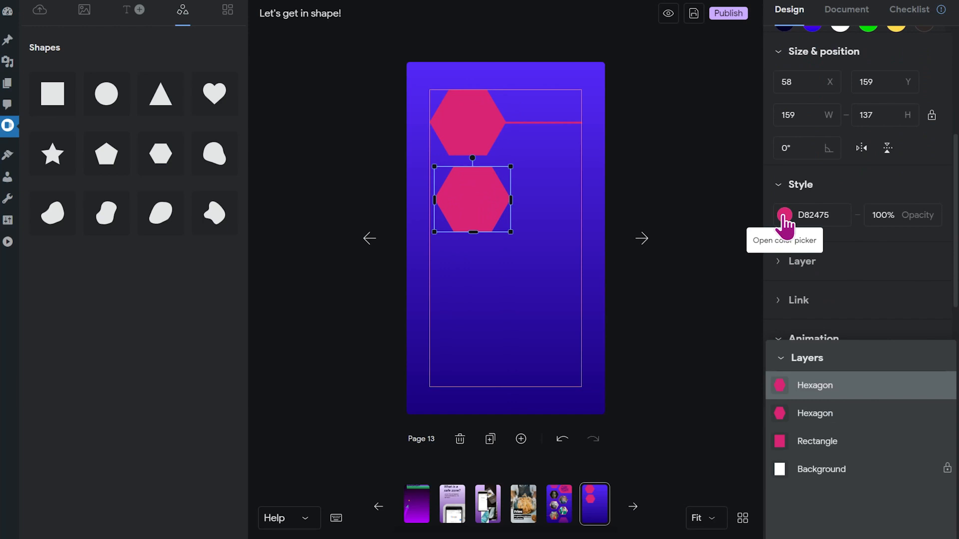
click(784, 215)
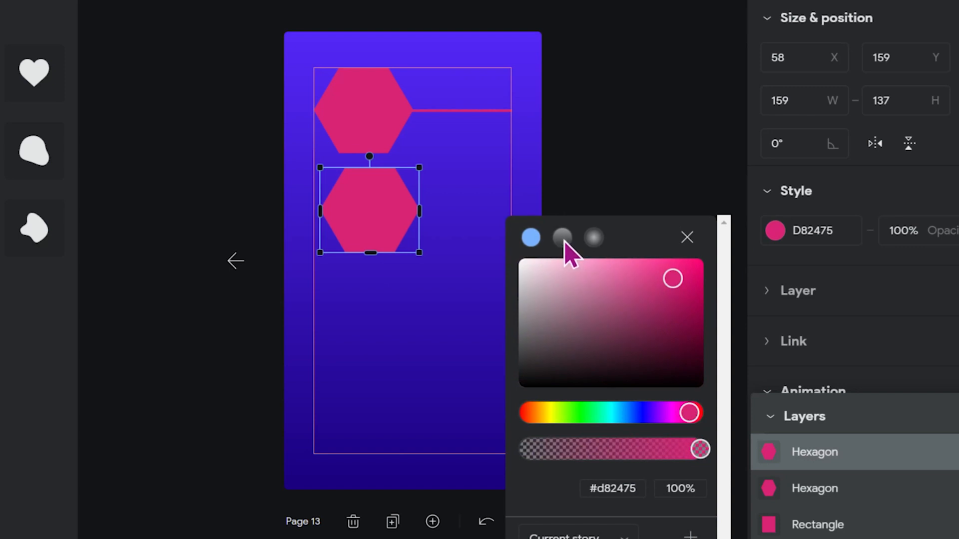
mouse_move(575, 260)
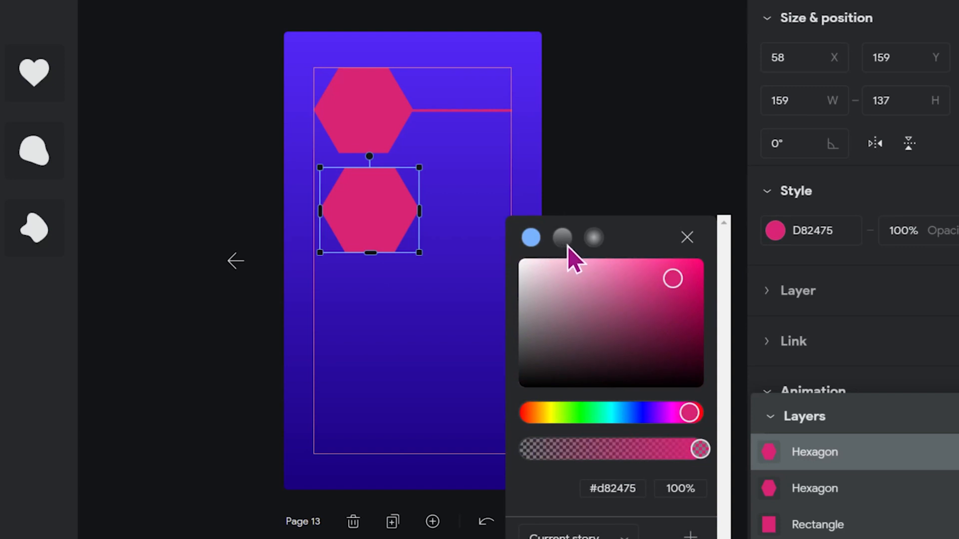
mouse_move(597, 251)
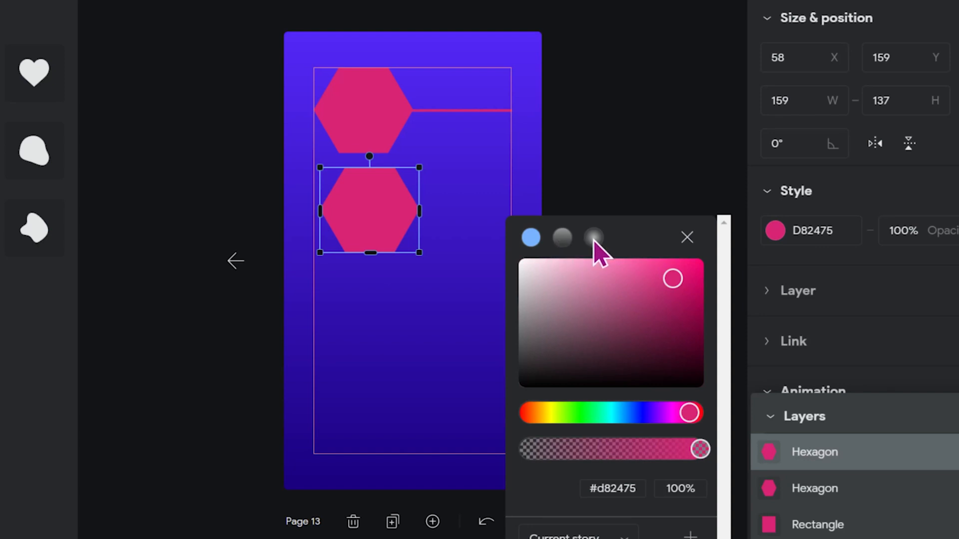
mouse_move(581, 250)
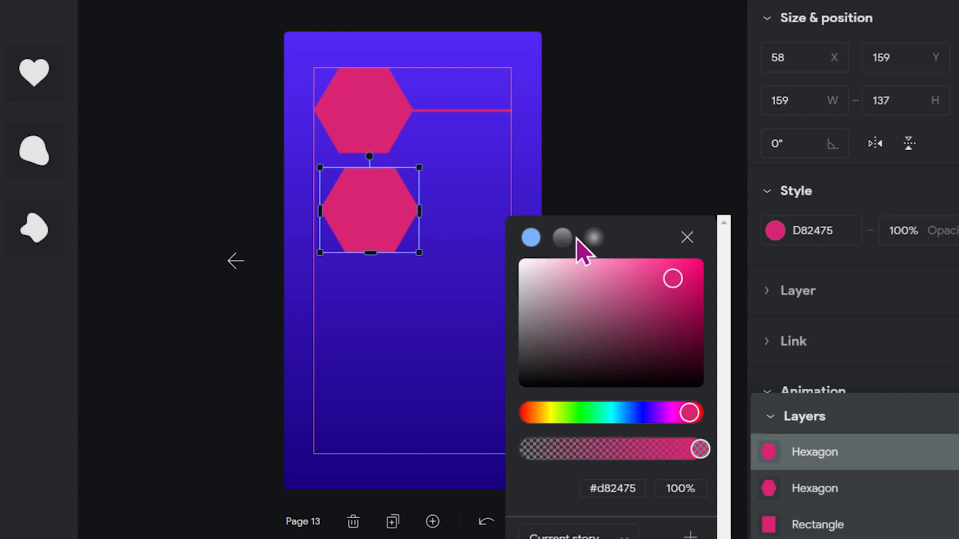
click(561, 237)
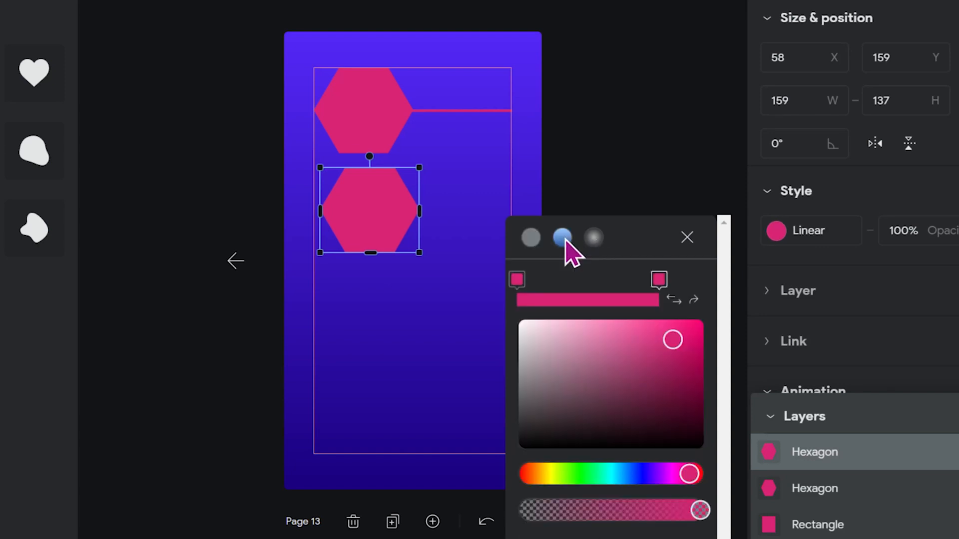
mouse_move(382, 217)
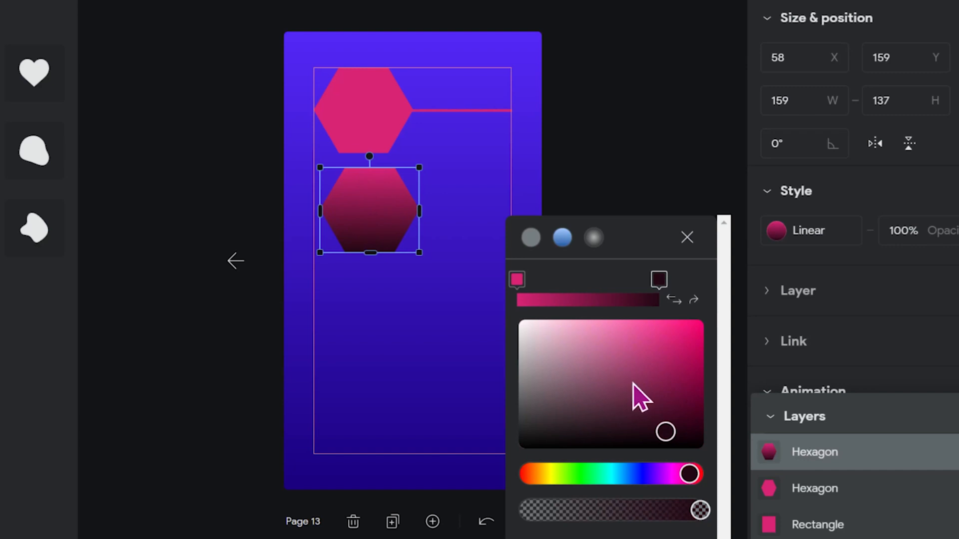
mouse_move(609, 403)
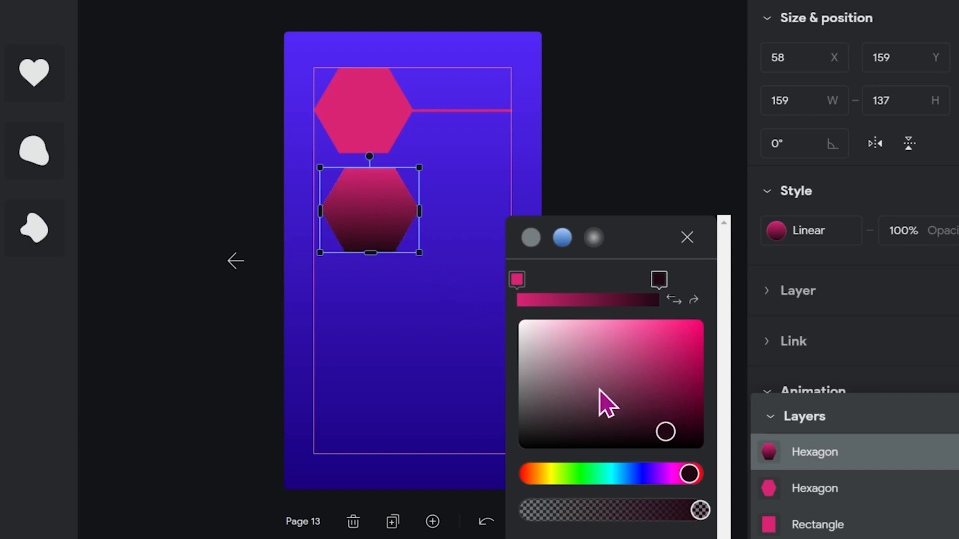
mouse_move(721, 514)
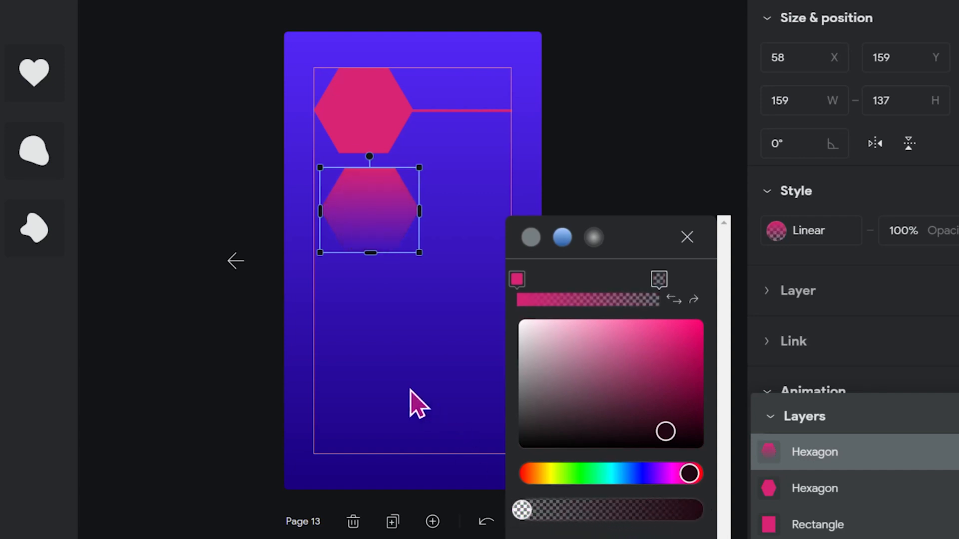
mouse_move(394, 248)
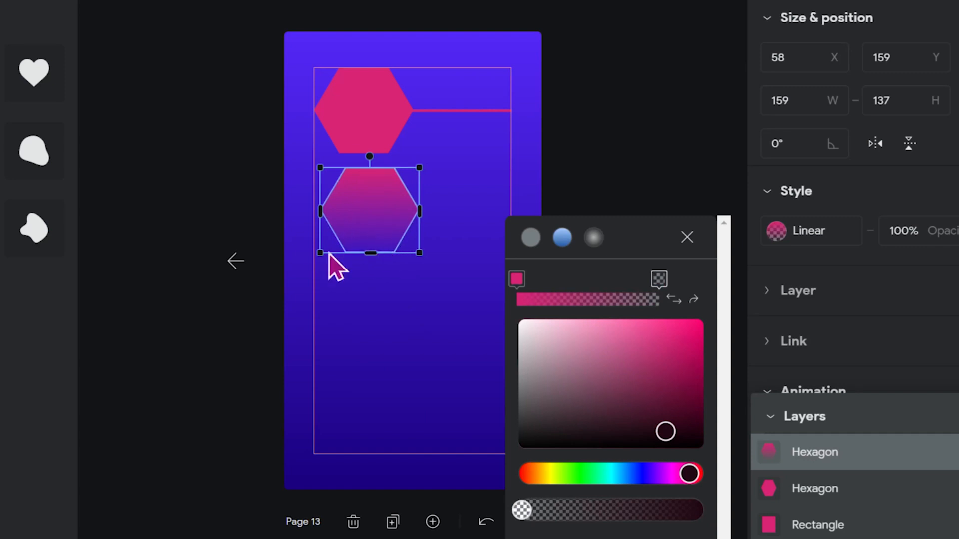
mouse_move(440, 254)
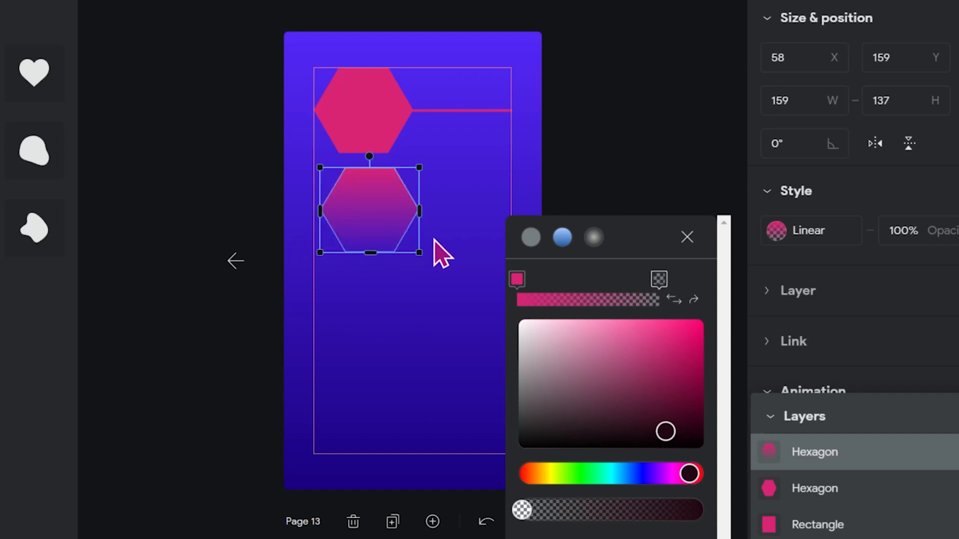
click(687, 238)
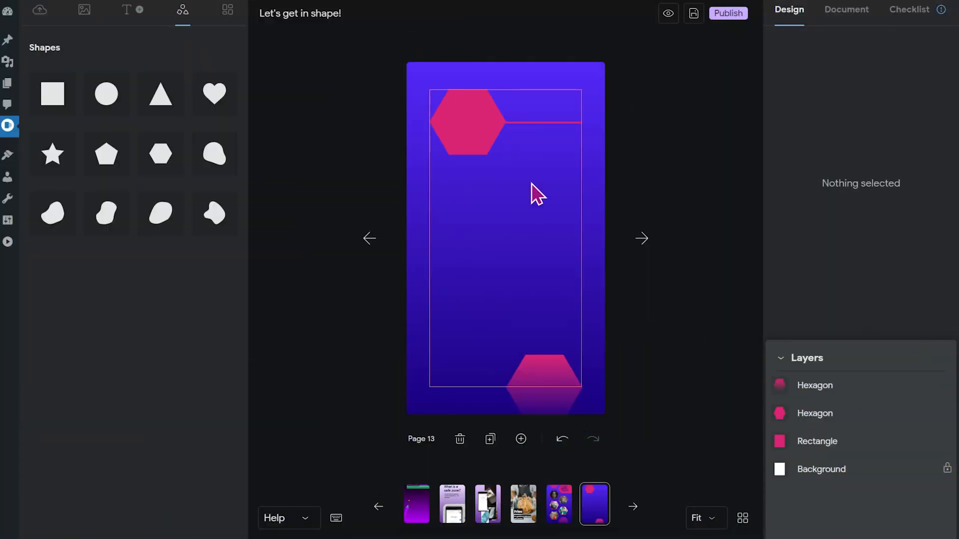
mouse_move(492, 98)
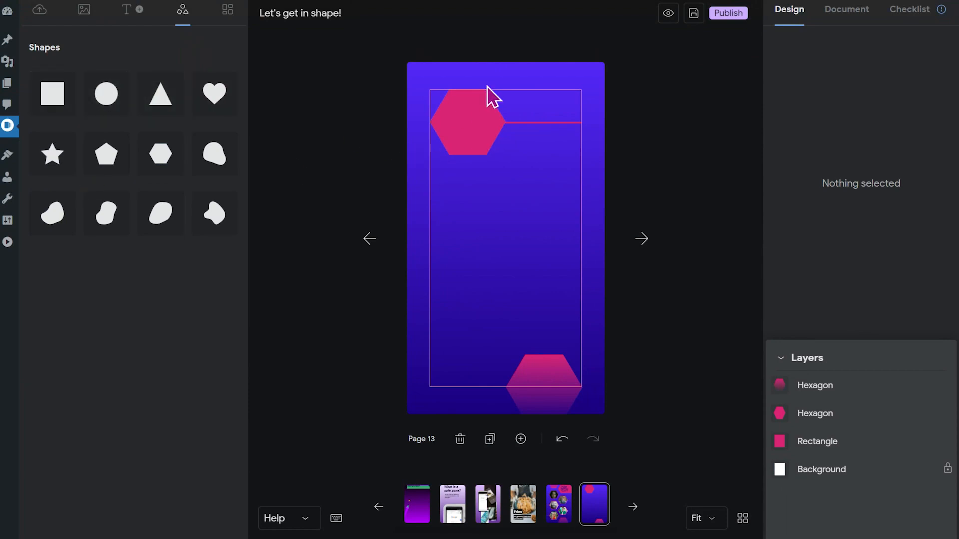
Step: Insert a pink square beside the top hexagon and top-align both into one arrow-shaped header
click(52, 94)
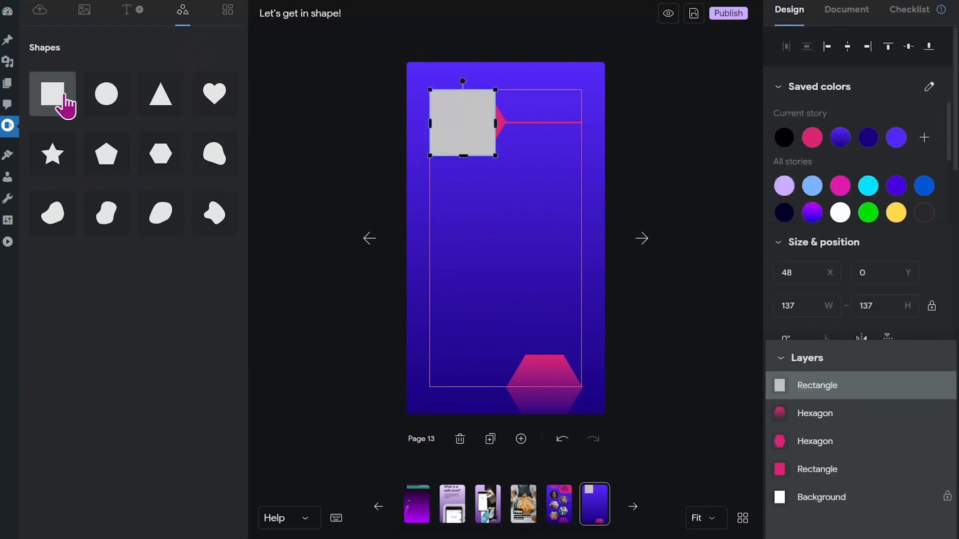
mouse_move(811, 141)
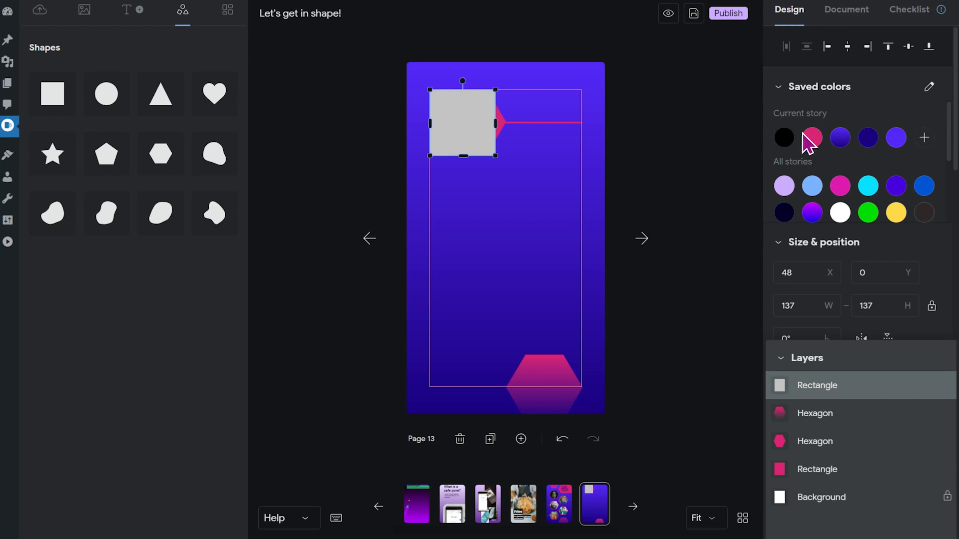
click(811, 138)
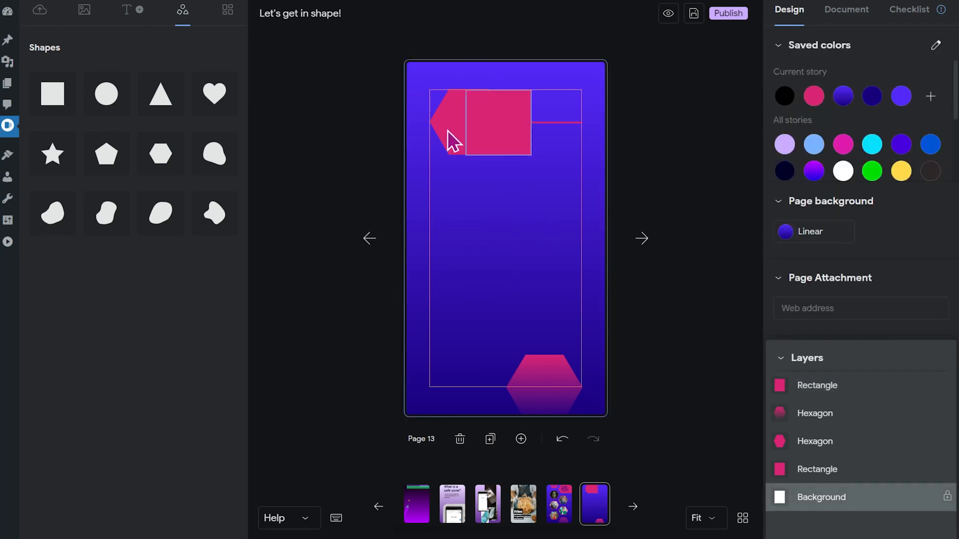
click(495, 121)
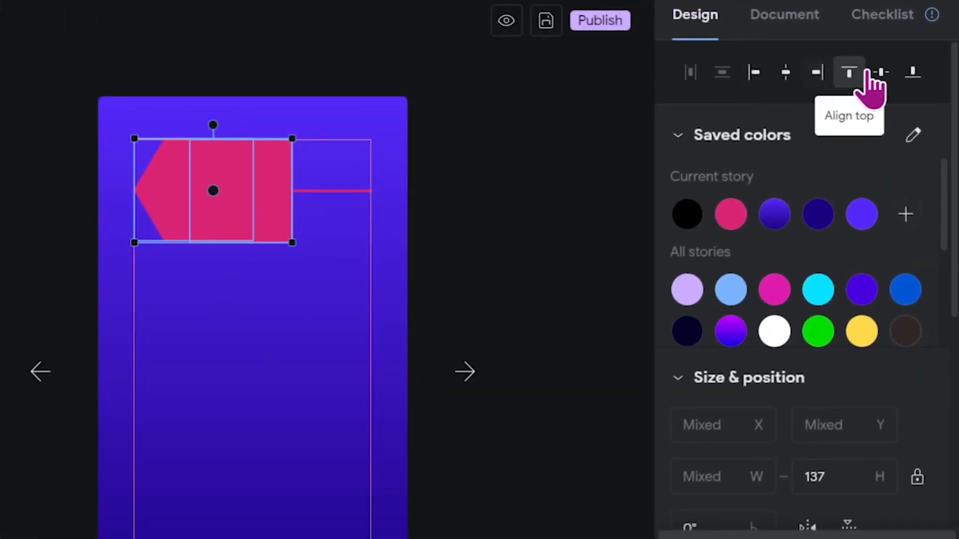
click(288, 395)
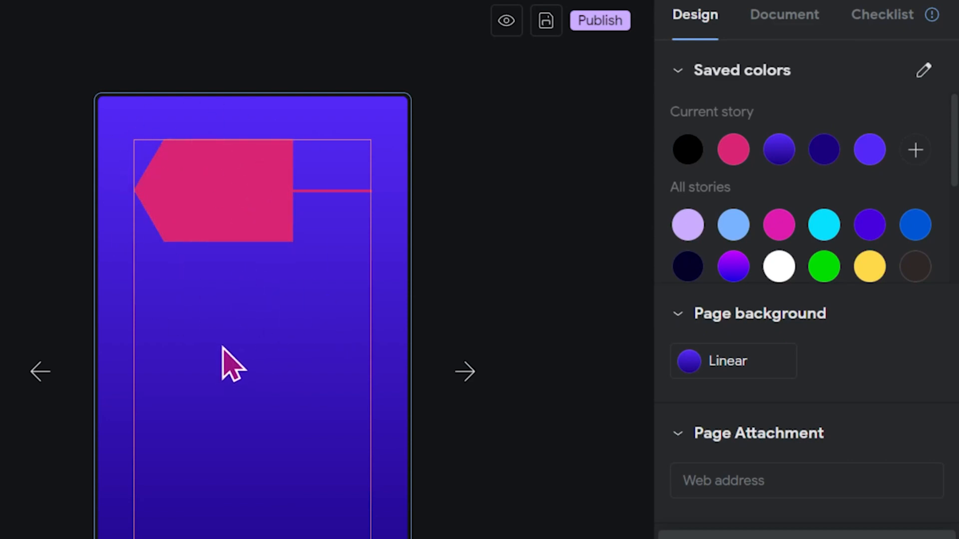
mouse_move(300, 392)
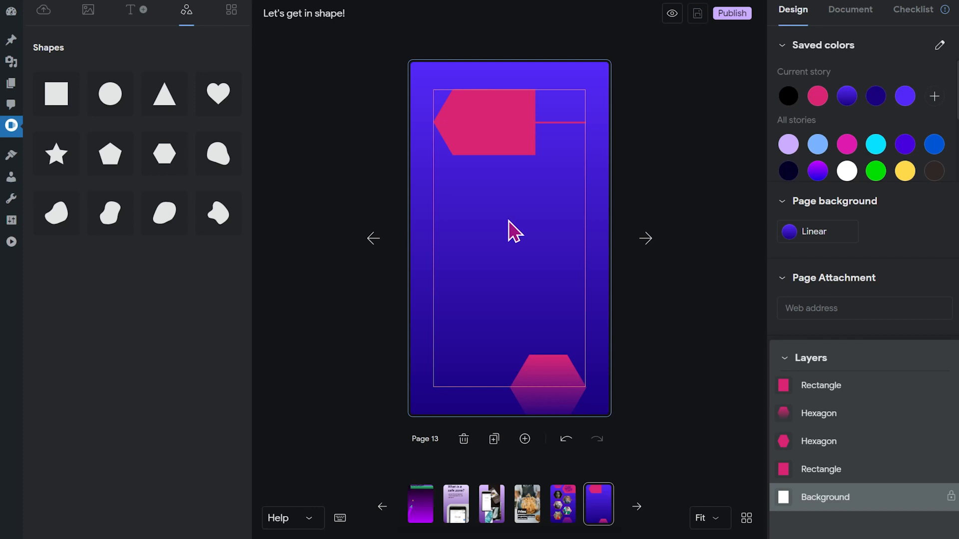
mouse_move(513, 241)
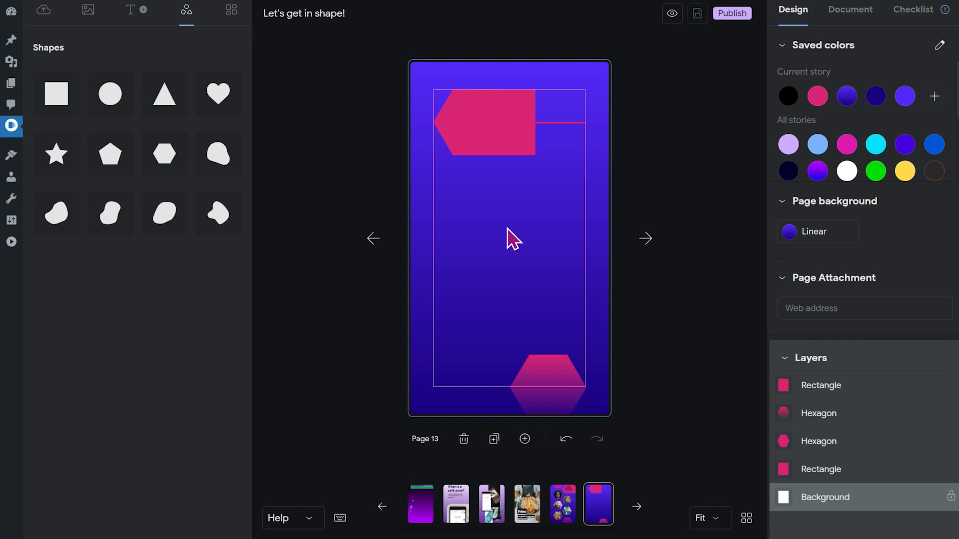
Step: Search the image library for 'portrait' and add the smiling man's photo to the page
click(474, 122)
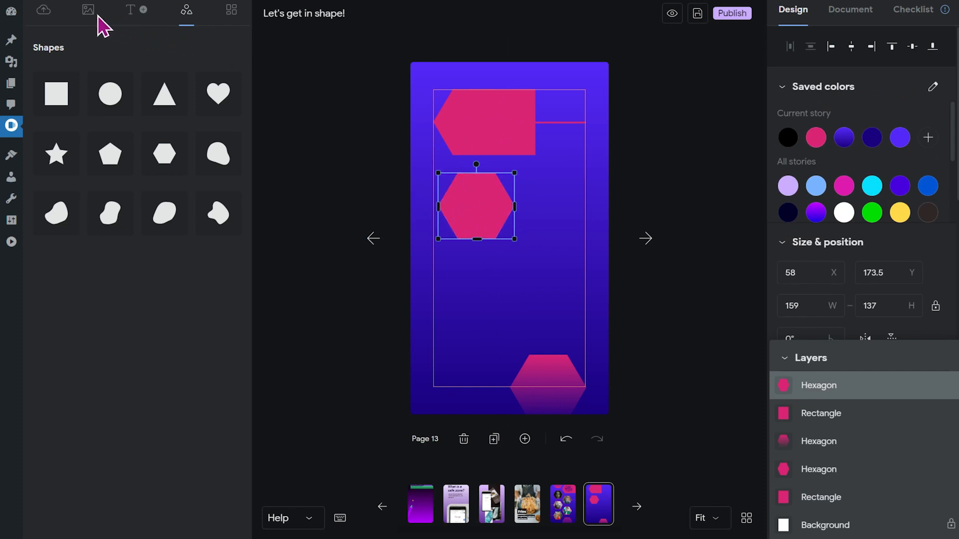
click(88, 11)
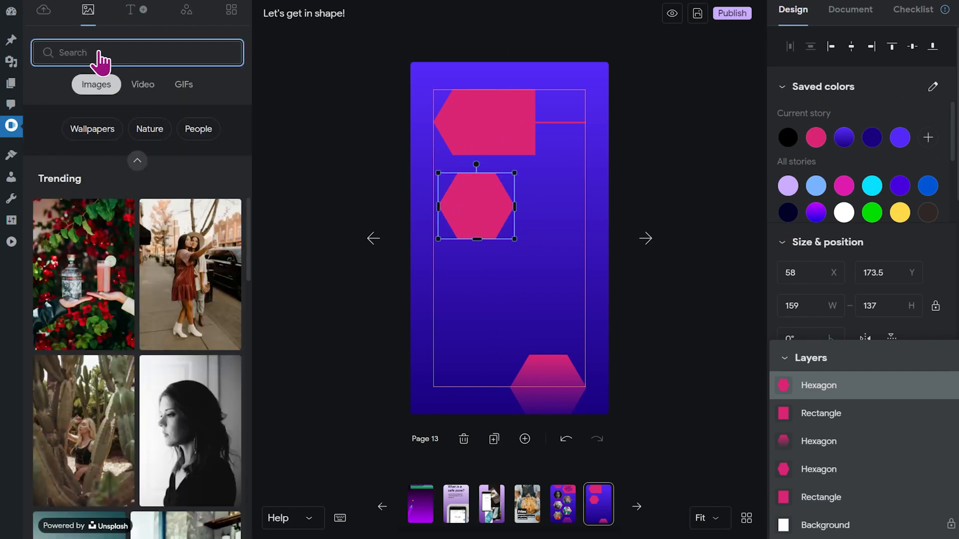
text(portrait)
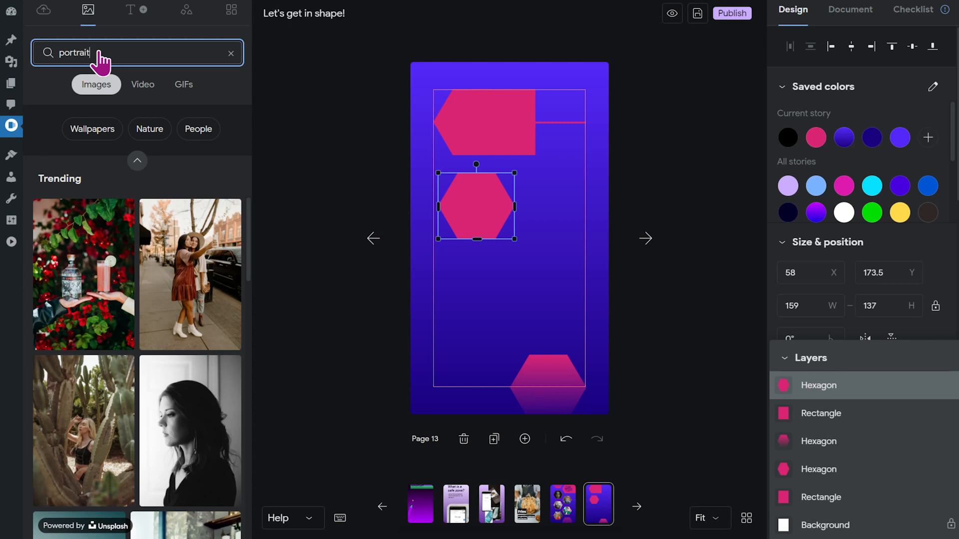
key(Return)
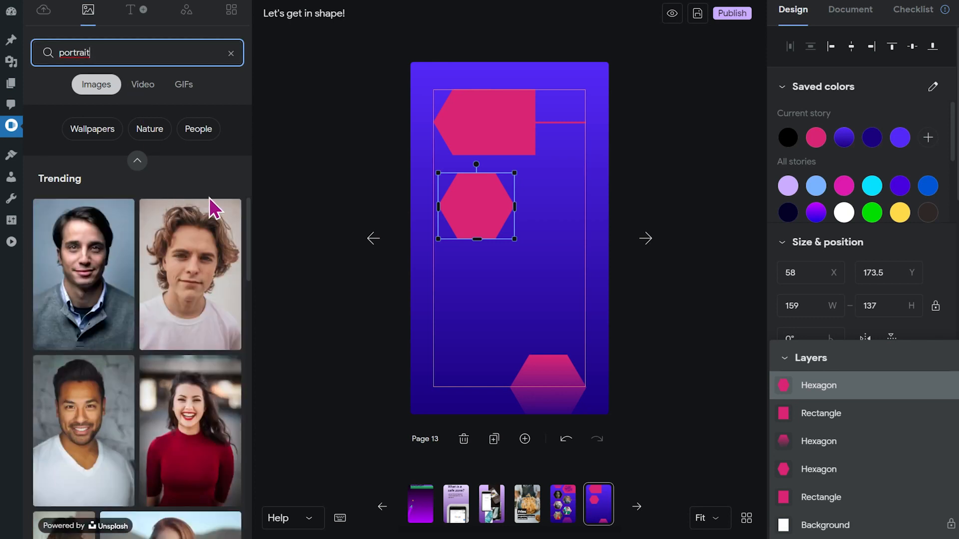
scroll(down, 3)
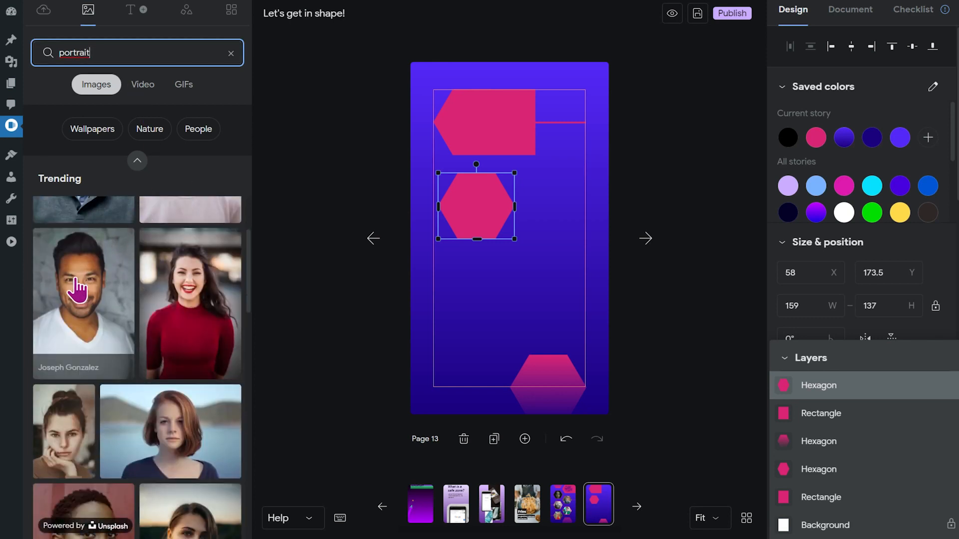
click(83, 304)
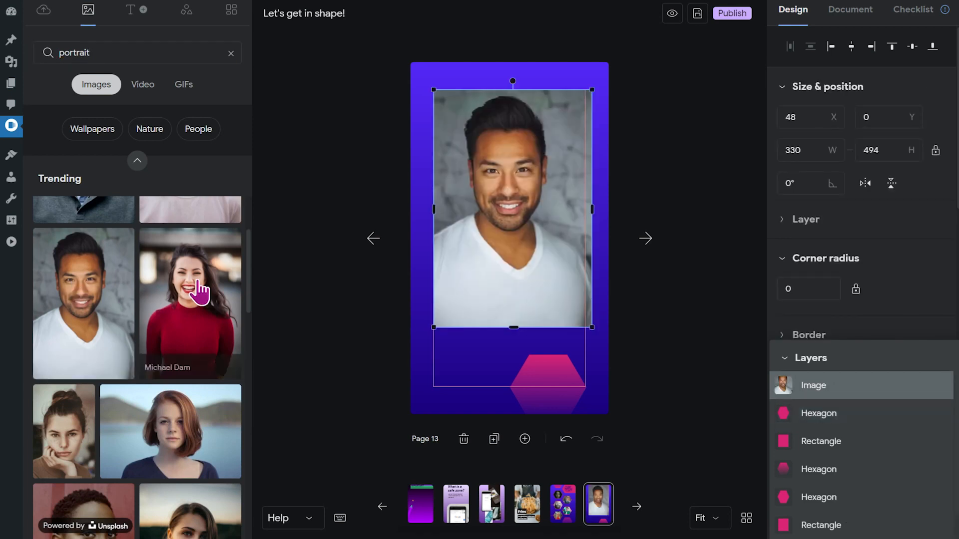
mouse_move(458, 120)
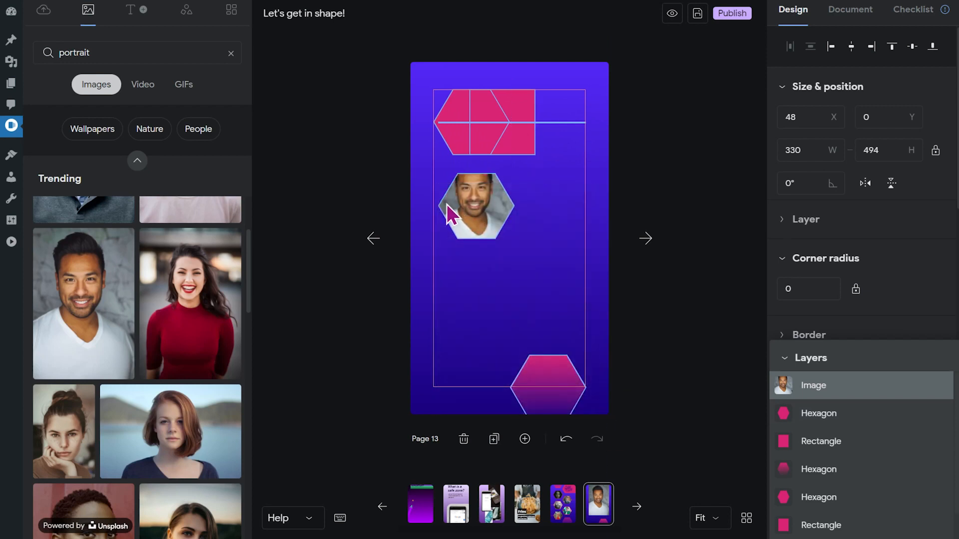
Step: Mask the portrait into the hexagon below the header and reframe the photo inside it
click(476, 207)
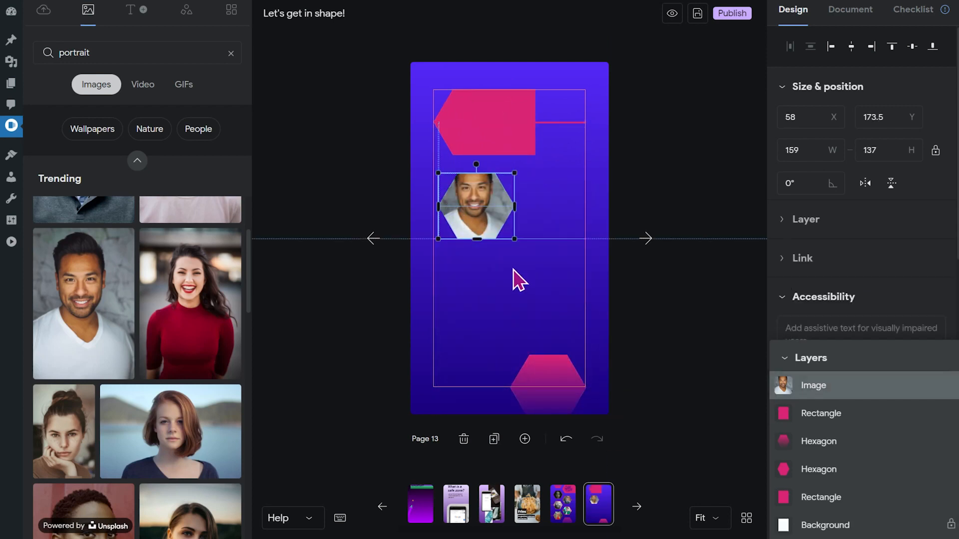
click(476, 260)
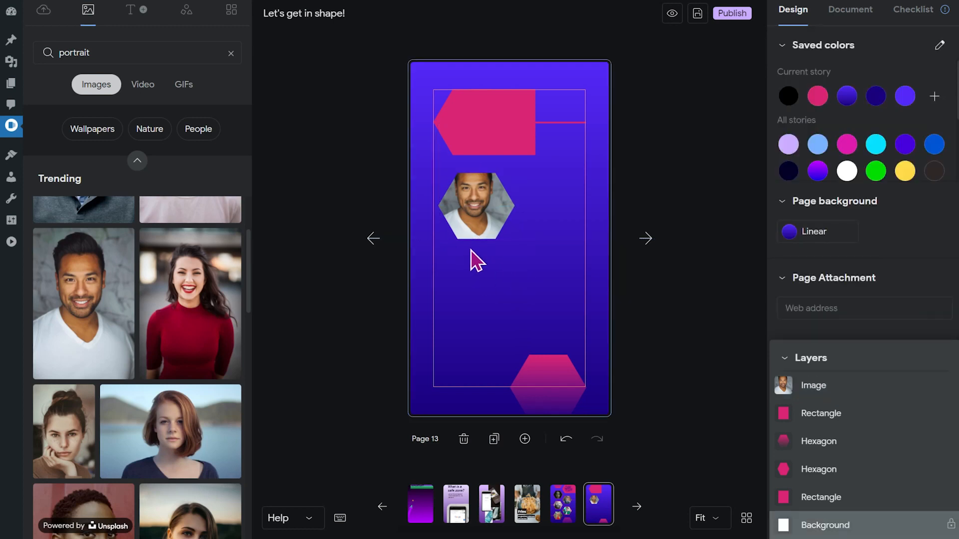
mouse_move(496, 250)
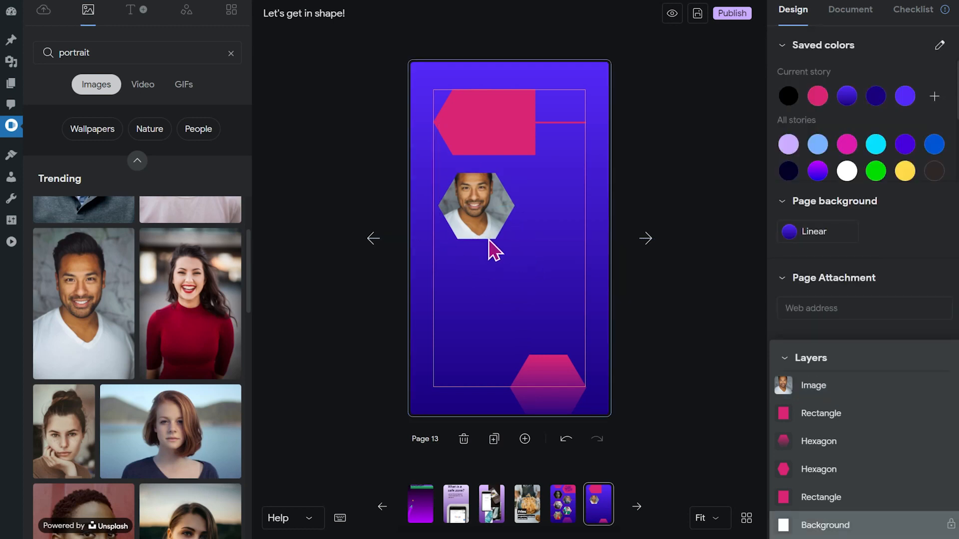
click(475, 206)
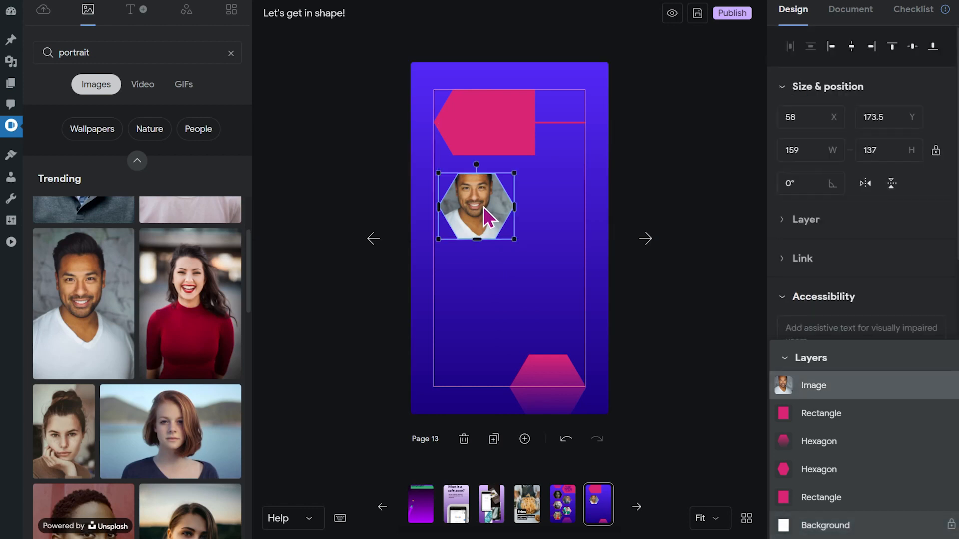
double_click(476, 205)
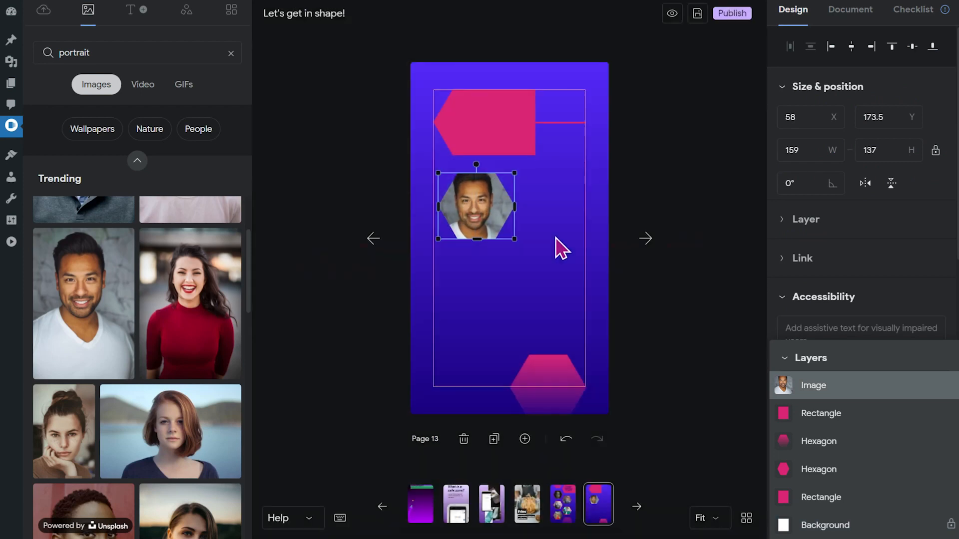
click(515, 272)
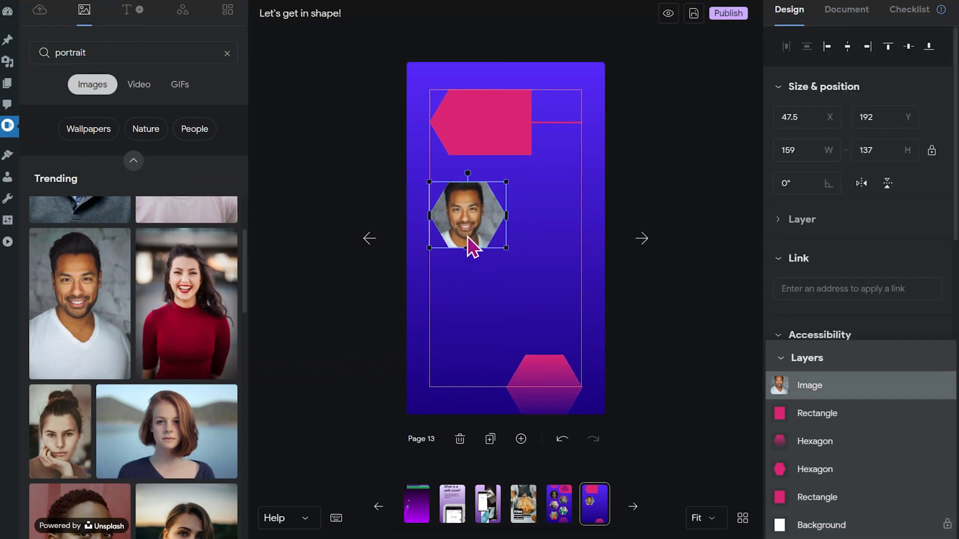
Step: Duplicate the pink header hexagon and shrink the portrait image to width 150
click(478, 122)
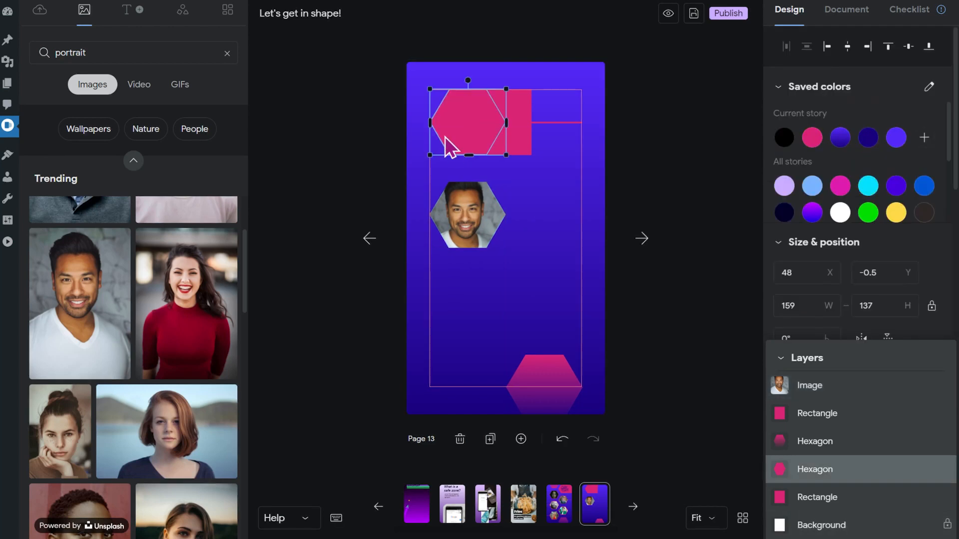
key(ctrl+v)
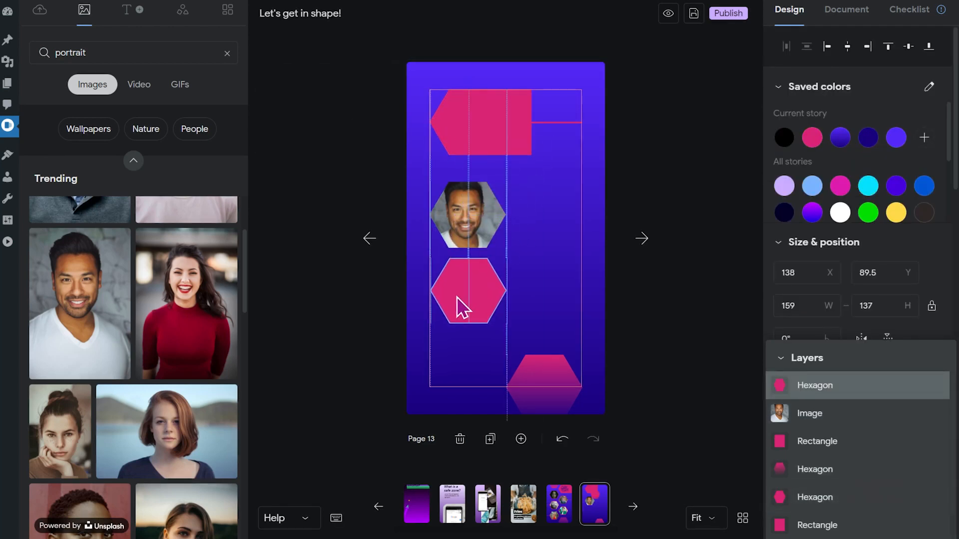
click(815, 385)
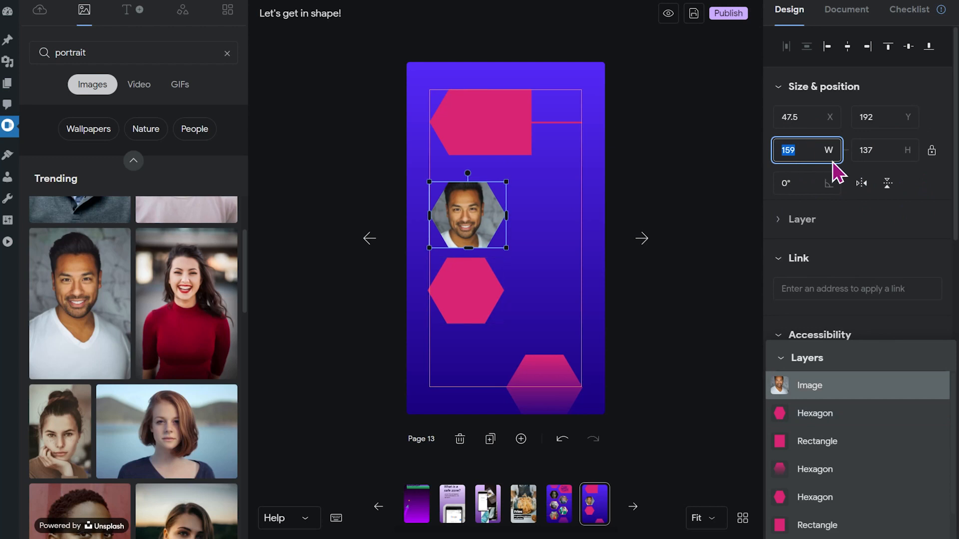
text(150)
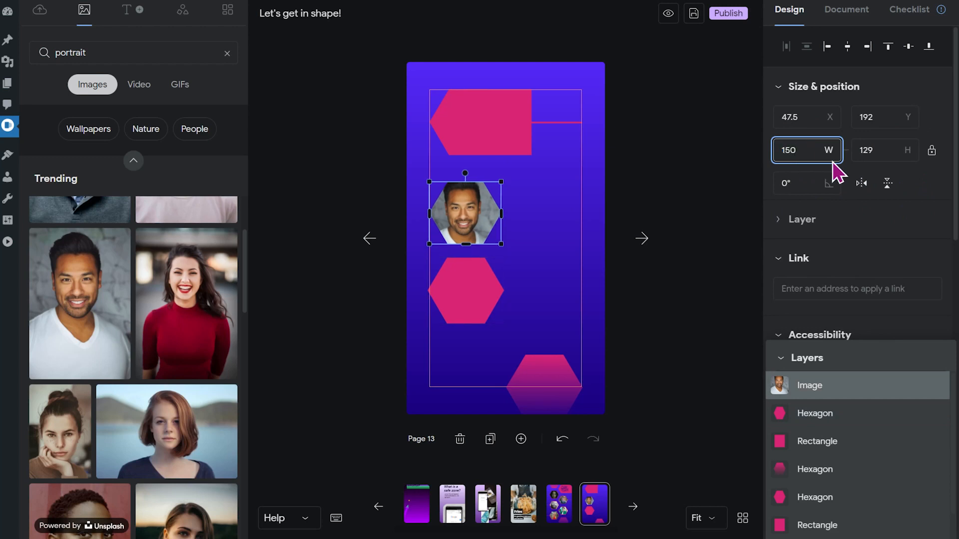
mouse_move(931, 149)
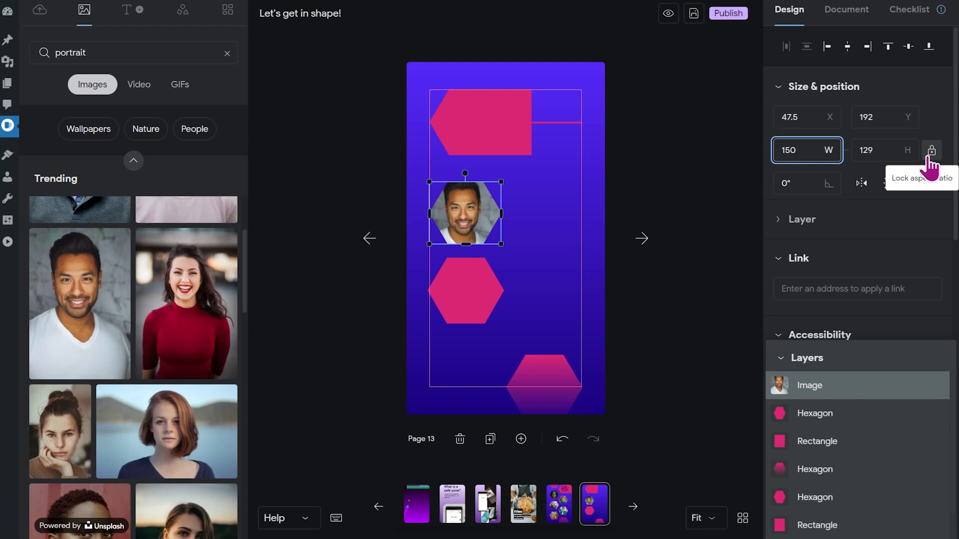
mouse_move(680, 219)
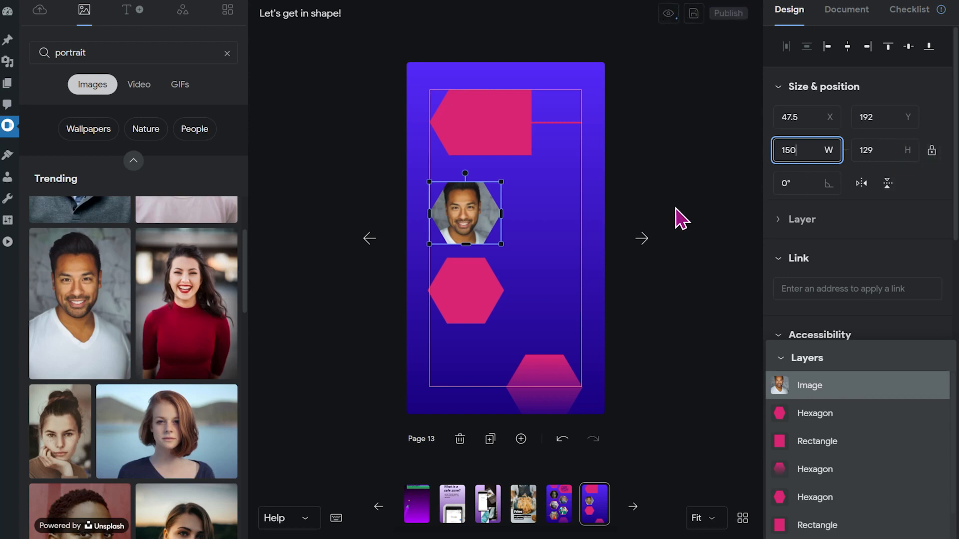
click(527, 304)
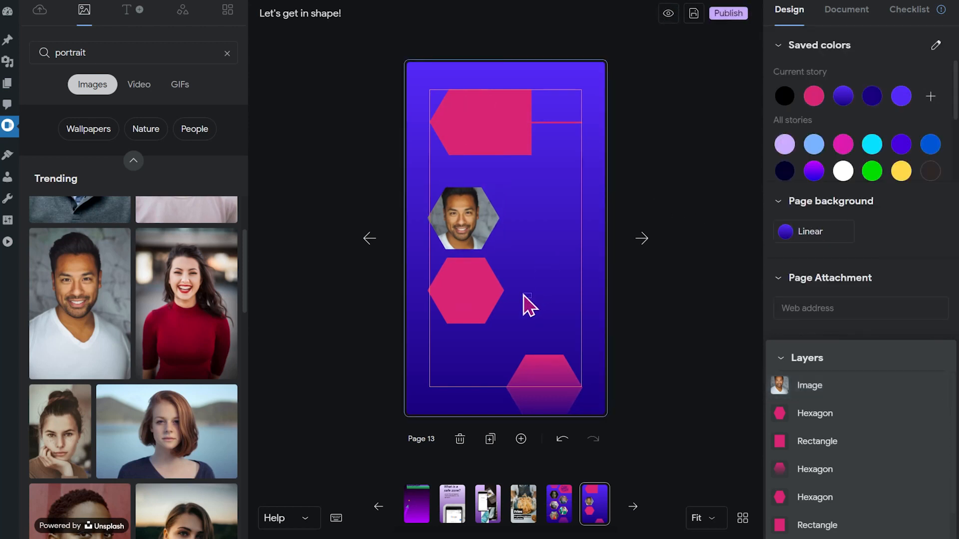
Step: Centre the portrait vertically over the pink hexagon to give it a pink border
click(465, 218)
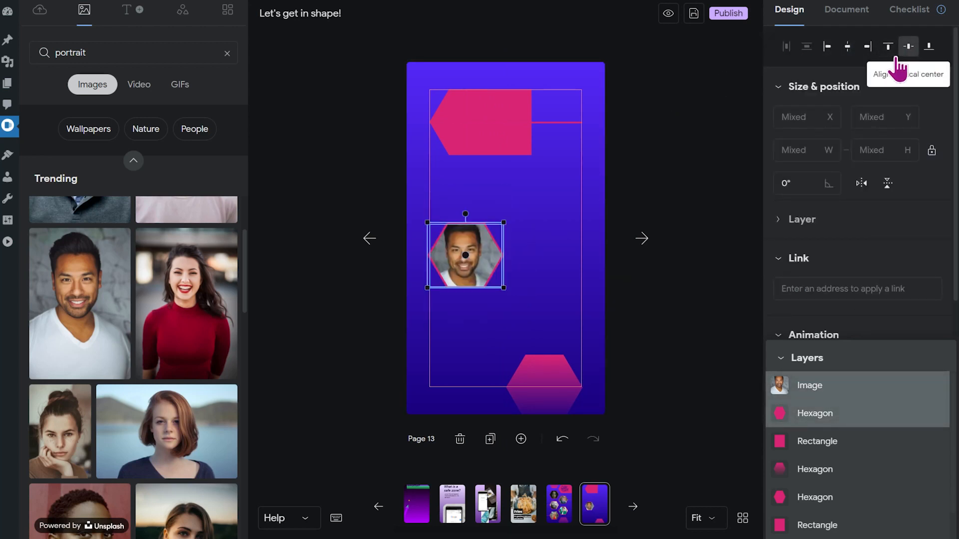
click(464, 303)
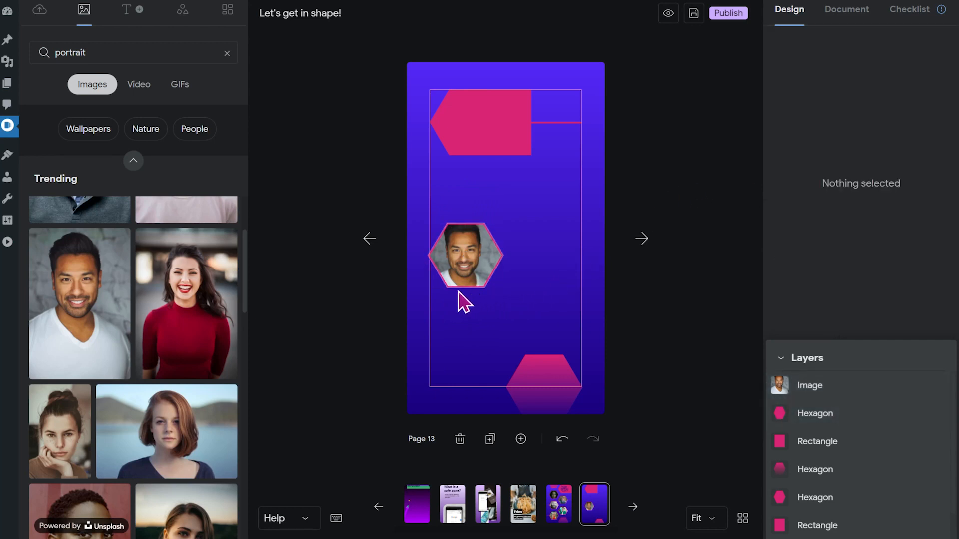
mouse_move(529, 305)
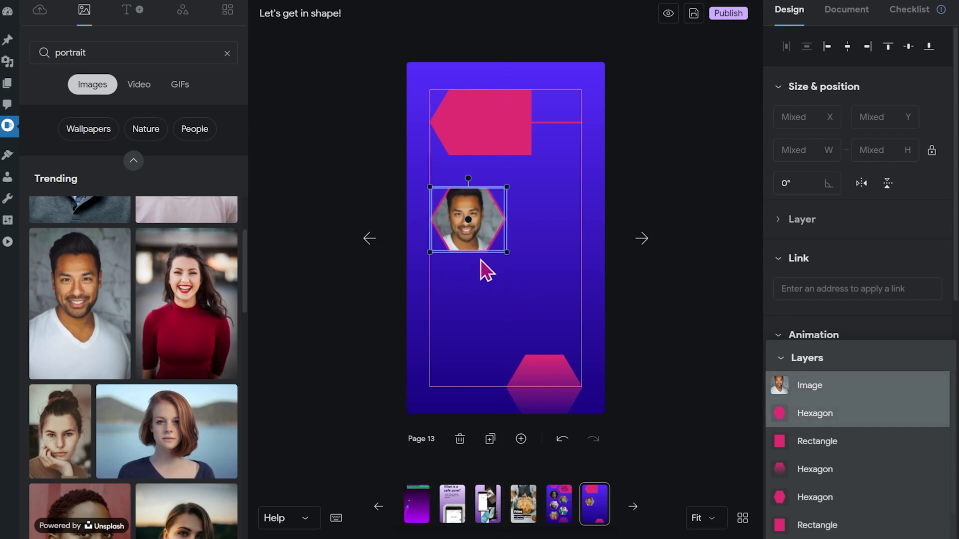
Step: Move the header arrow shapes to the page's right edge
click(604, 133)
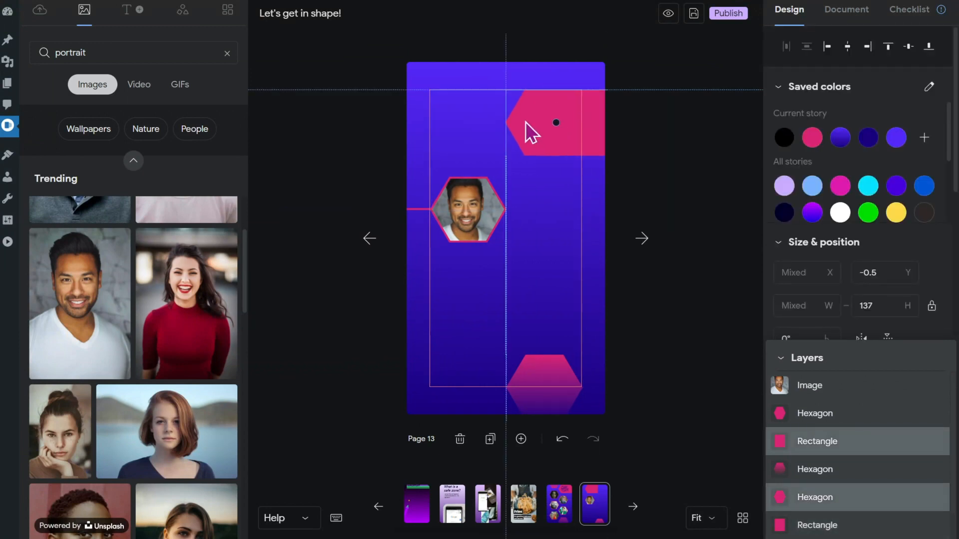
click(544, 205)
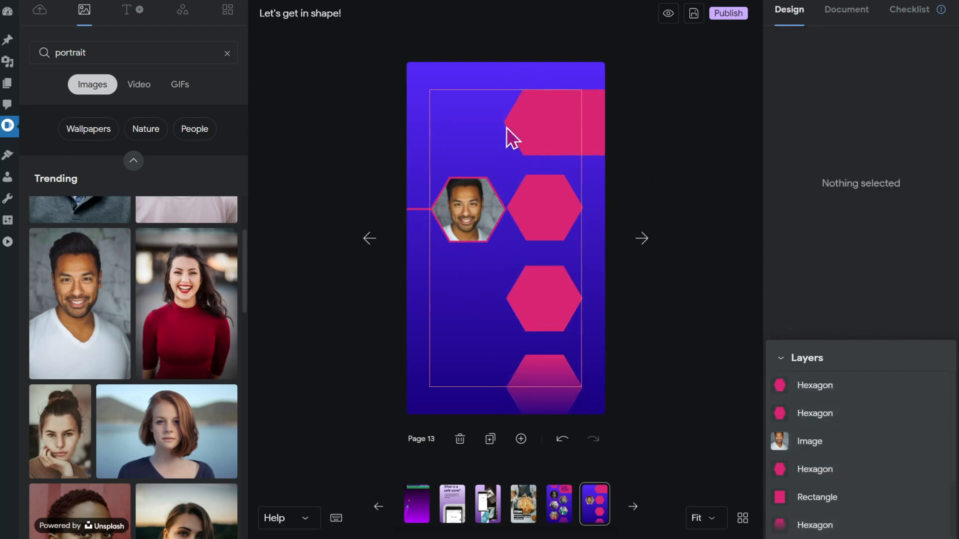
Step: Align and evenly distribute the right-column hexagons, then place a copied bordered portrait below the first
click(543, 208)
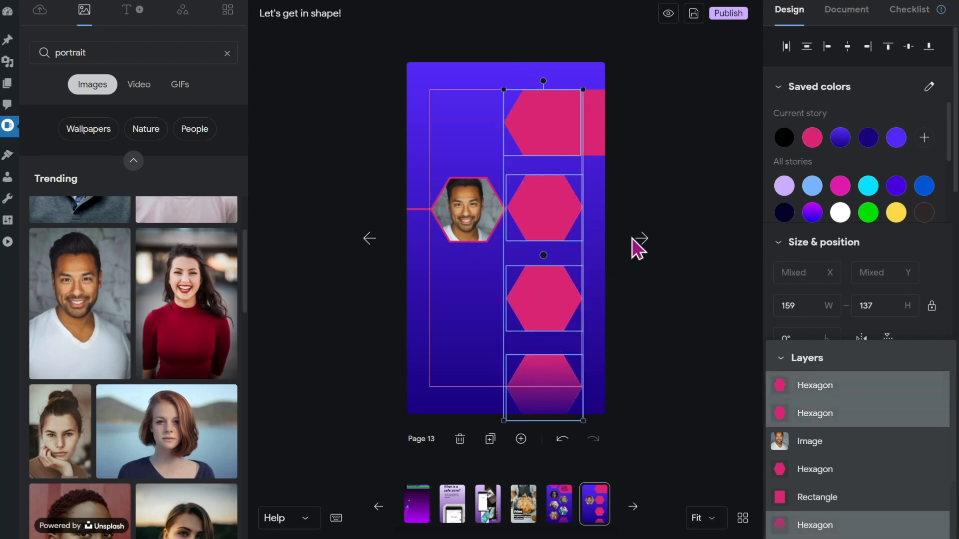
mouse_move(737, 138)
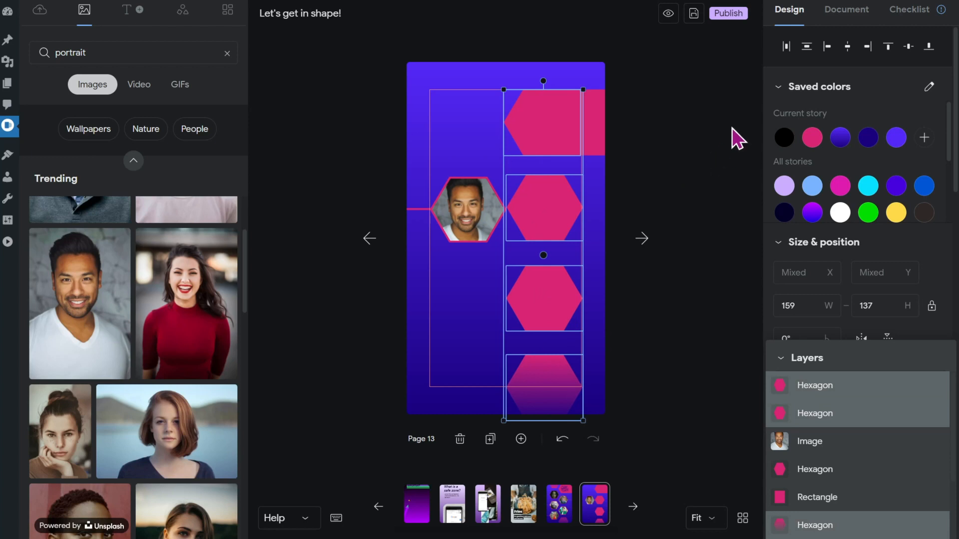
mouse_move(848, 46)
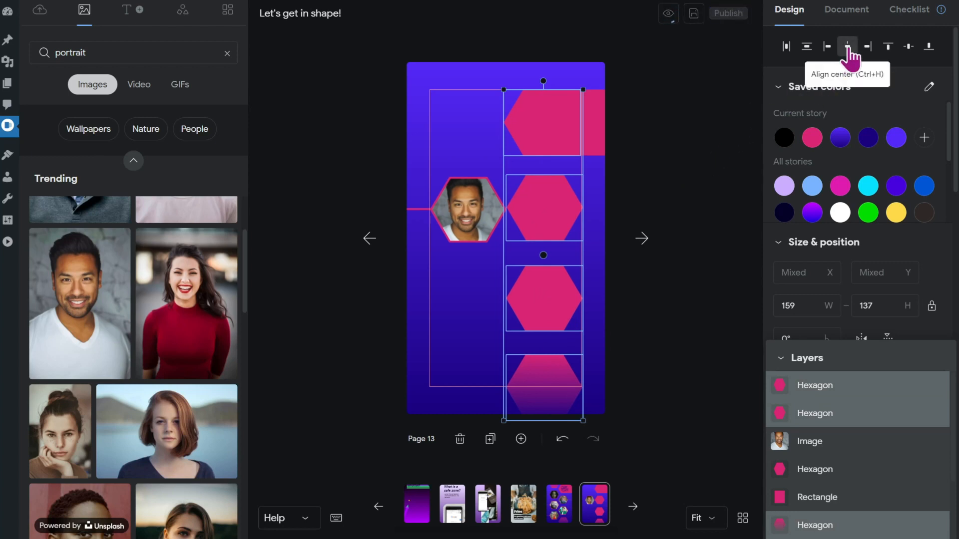
click(847, 46)
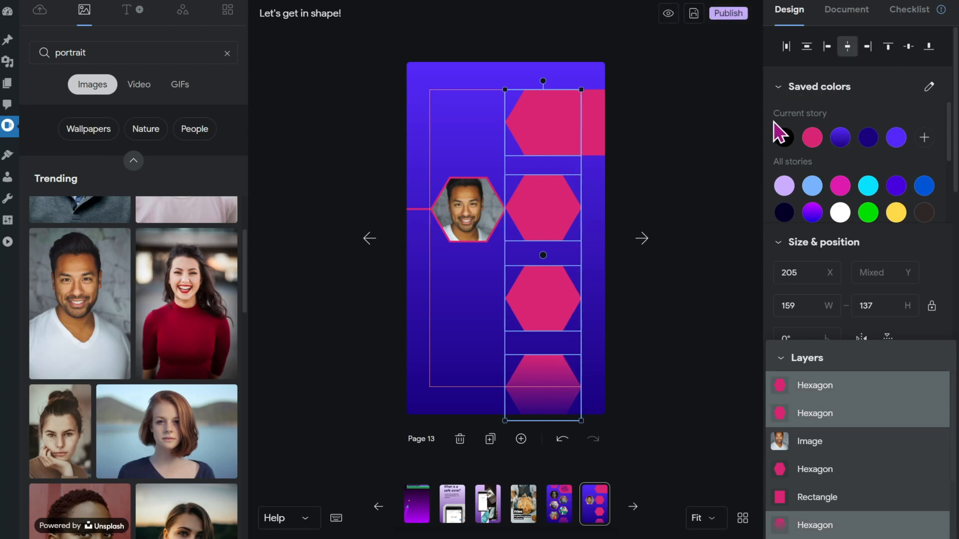
mouse_move(807, 46)
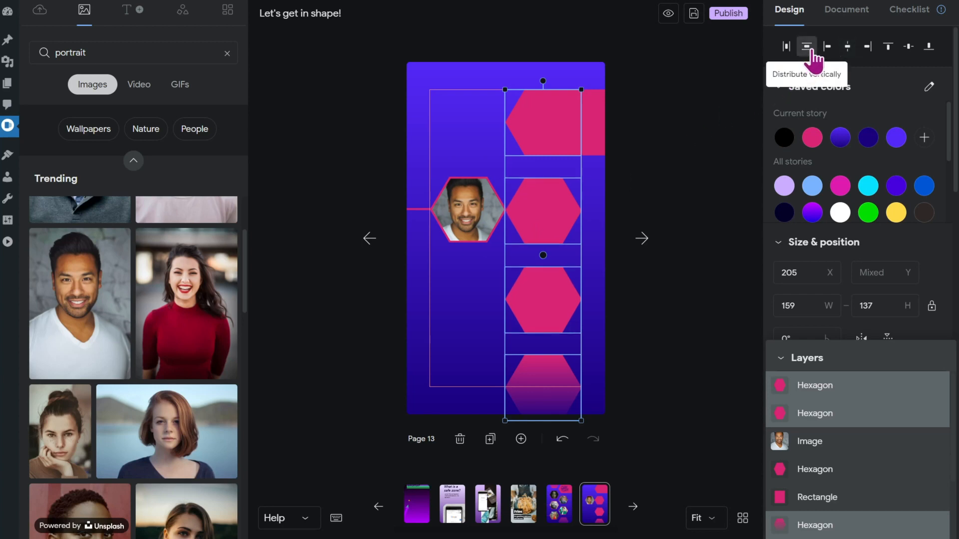
click(718, 238)
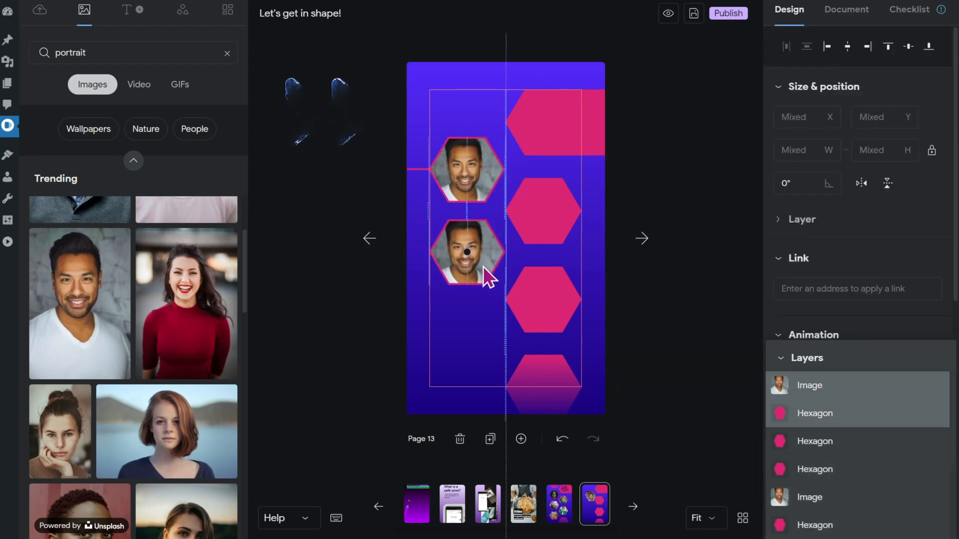
click(542, 386)
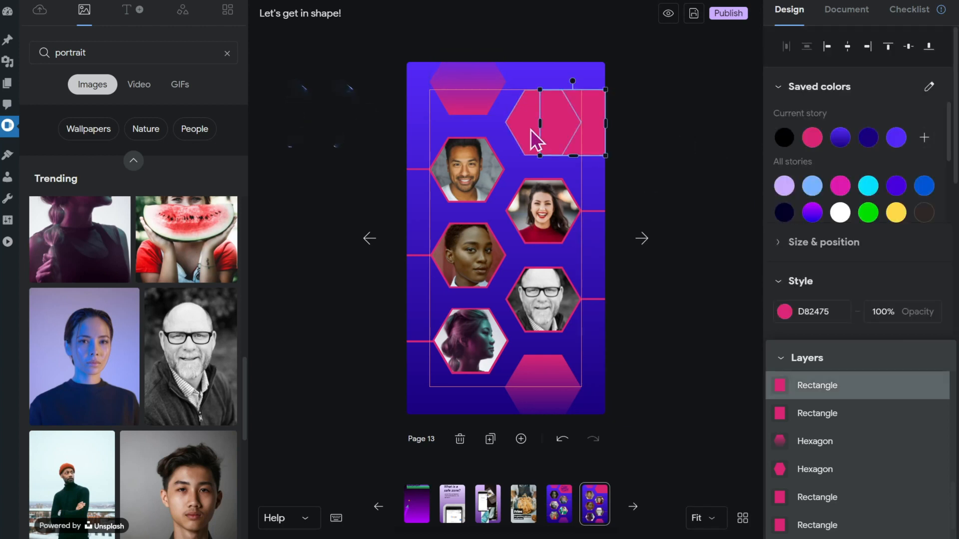
Step: With the five-portrait zigzag layout complete, bring up the Text presets panel
click(127, 10)
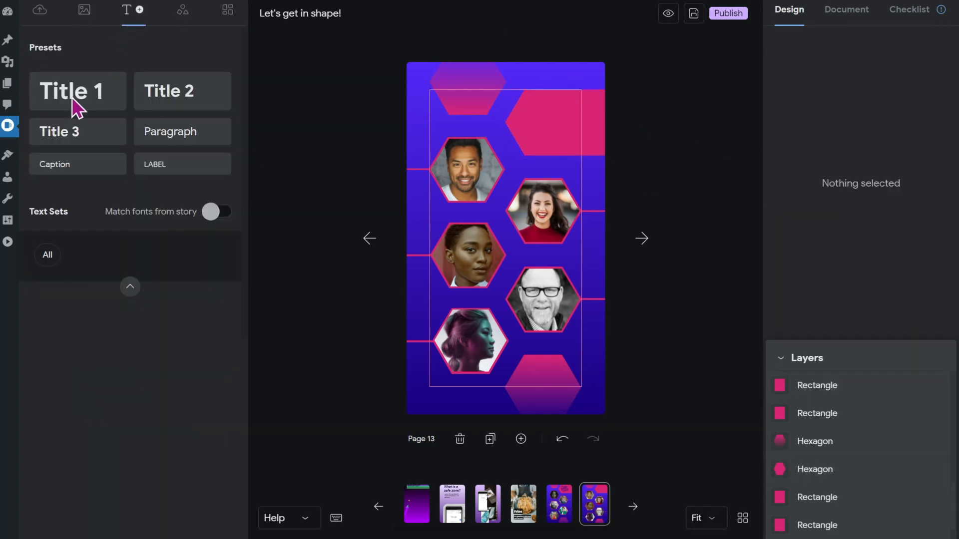
Step: Add a Title 1 text element reading 'Our Team' onto the pink header arrow
click(77, 91)
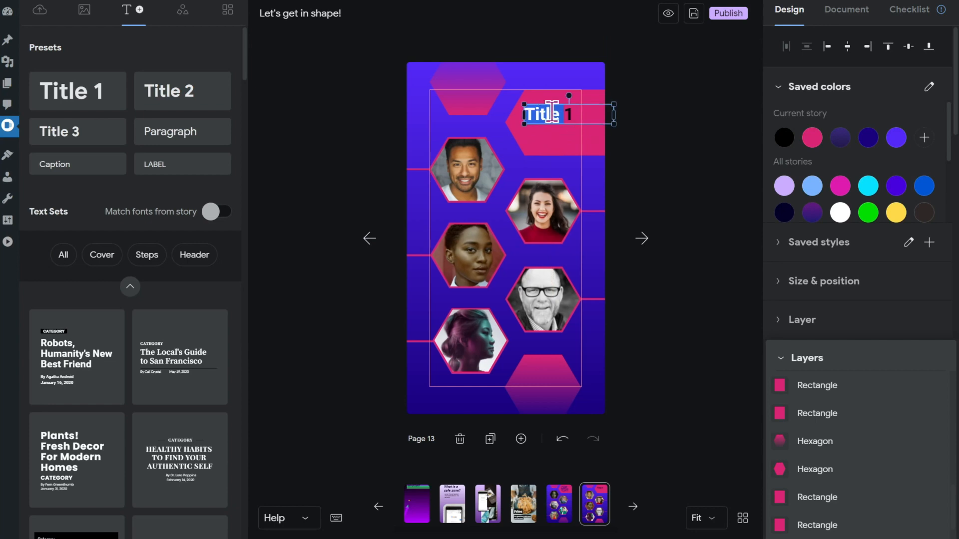
text(Our Team)
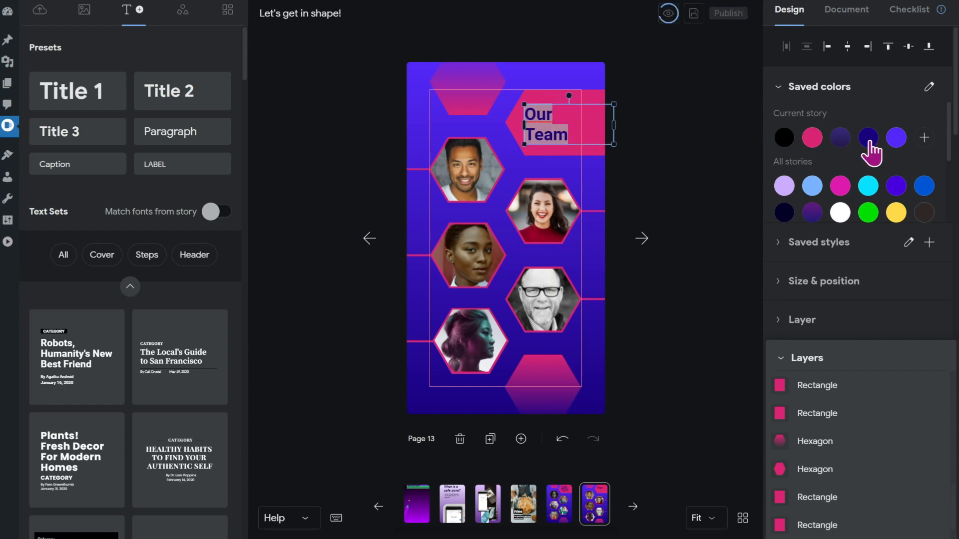
scroll(down, 3)
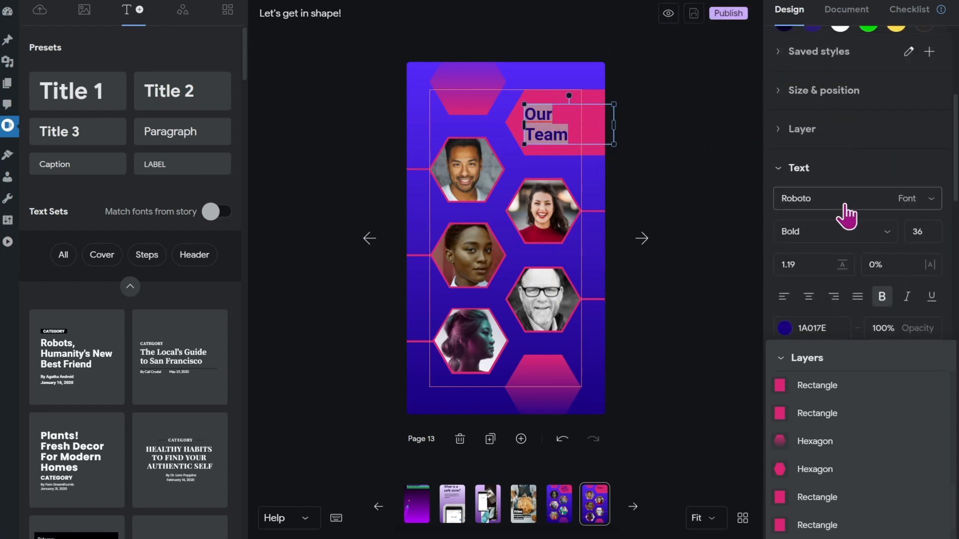